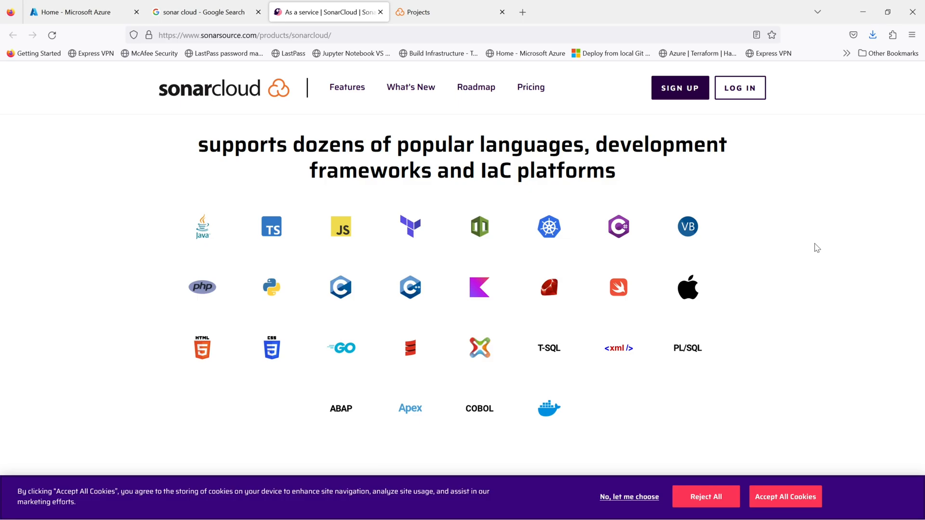
mouse_move(272, 234)
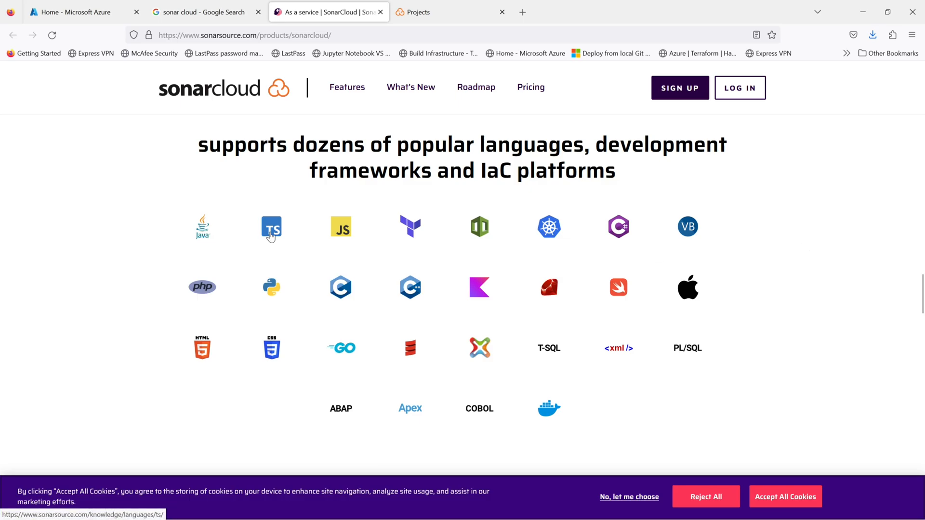
mouse_move(412, 235)
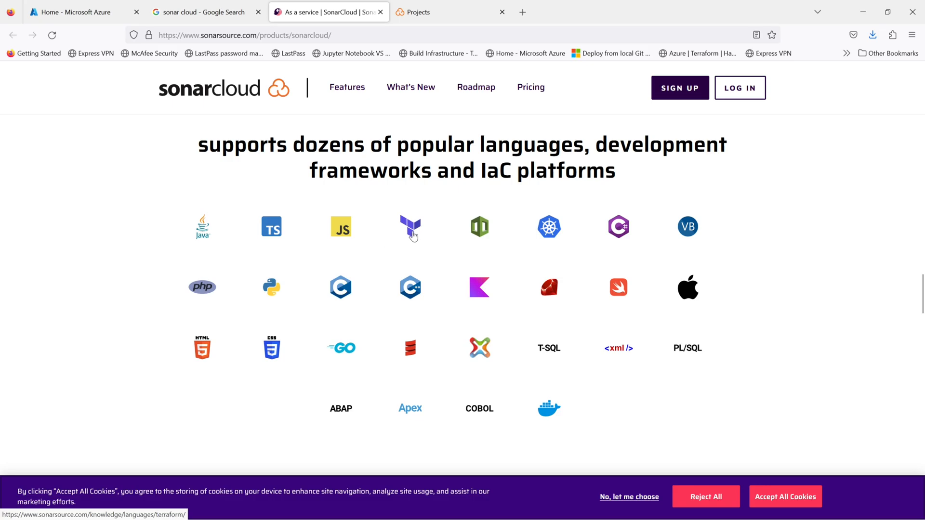
mouse_move(776, 341)
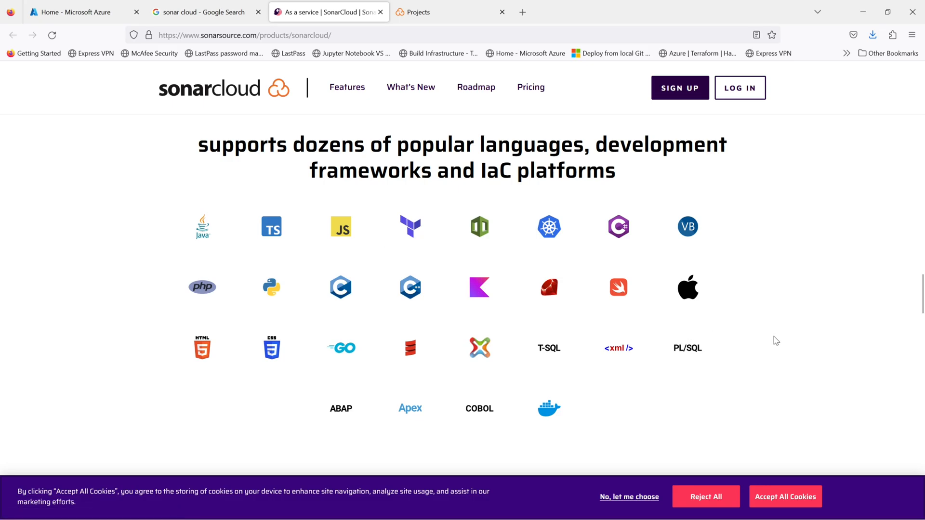
mouse_move(817, 353)
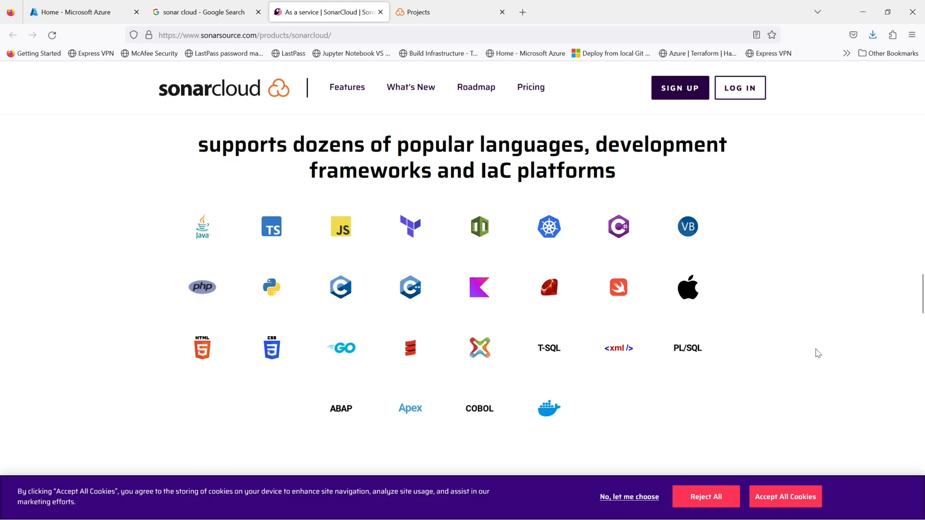
Highlight the intro paragraph describing SonarCloud as a code review tool for cloud DevOps workflows
scroll(down, 3)
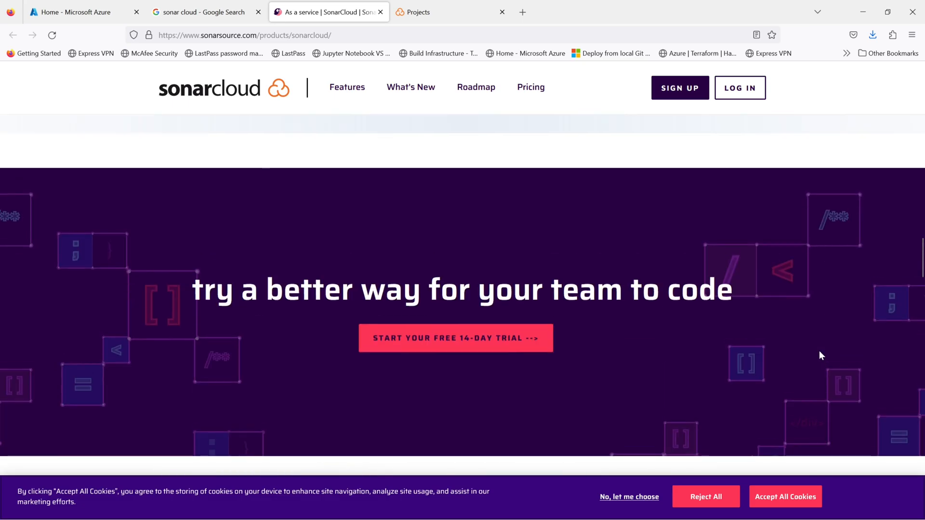
scroll(down, 3)
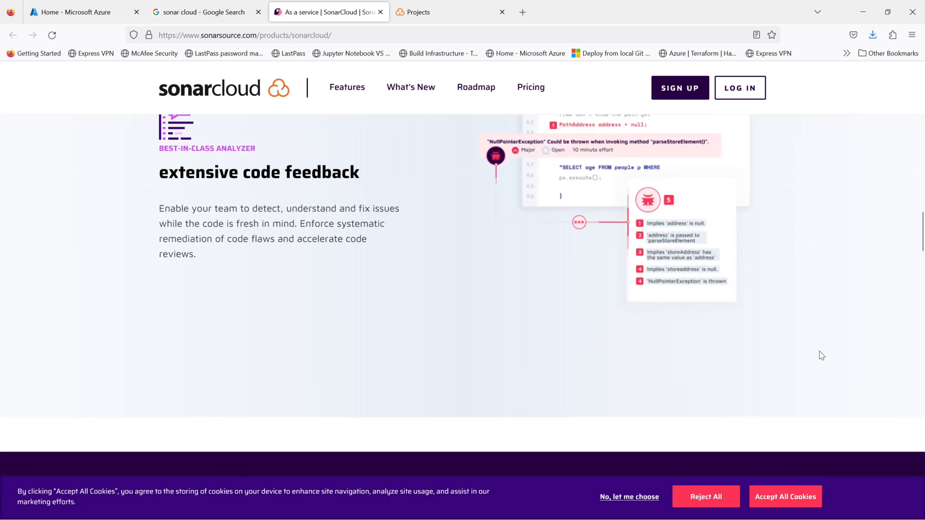
scroll(down, 3)
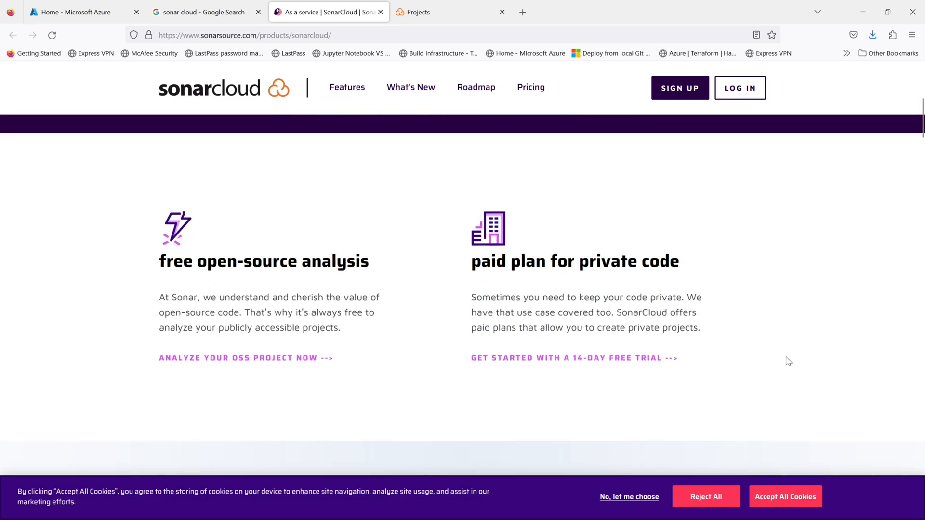
mouse_move(306, 324)
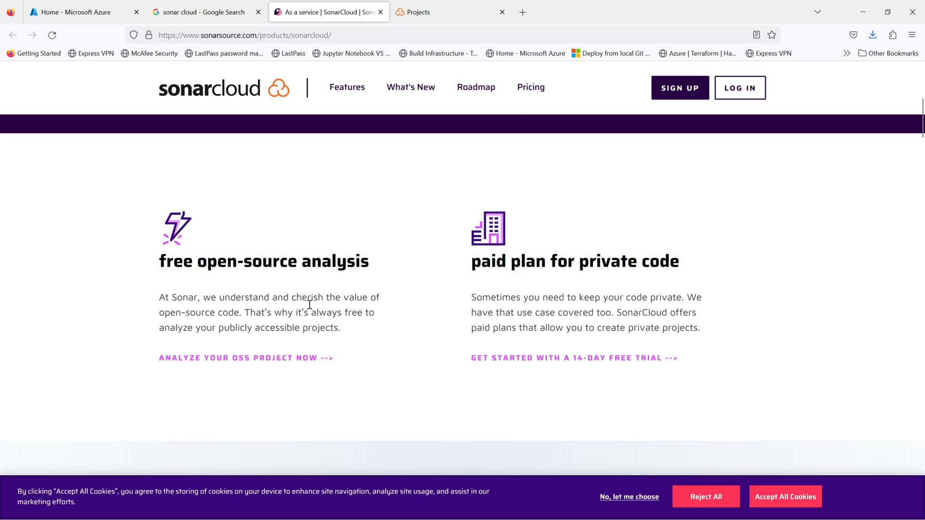
mouse_move(362, 409)
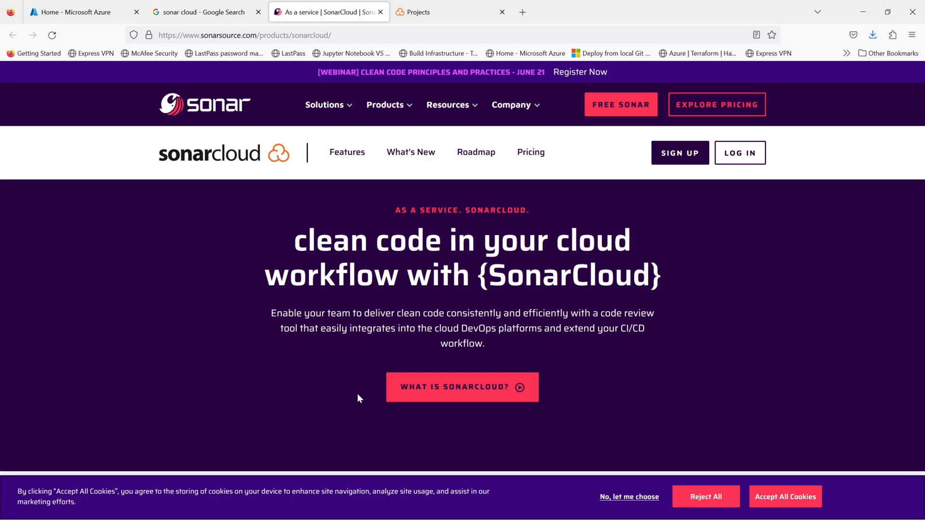
mouse_move(329, 345)
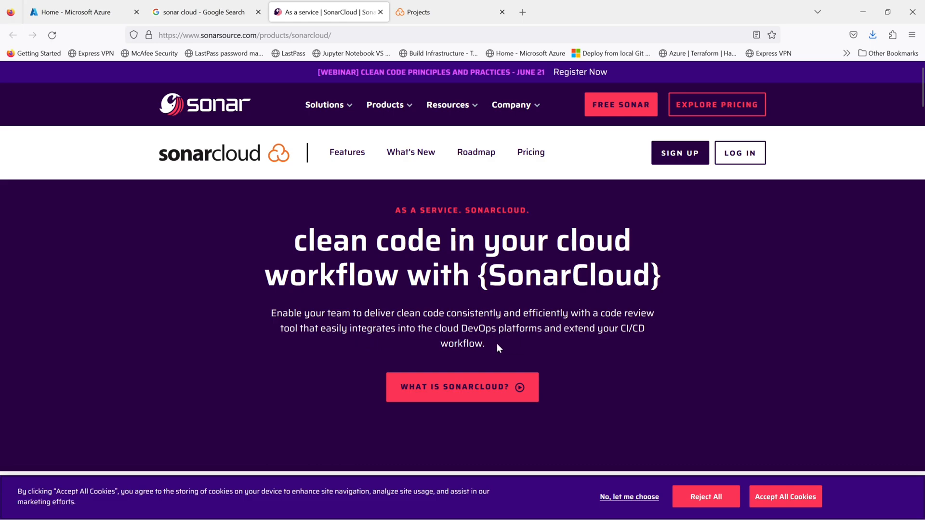
drag(270, 313, 485, 343)
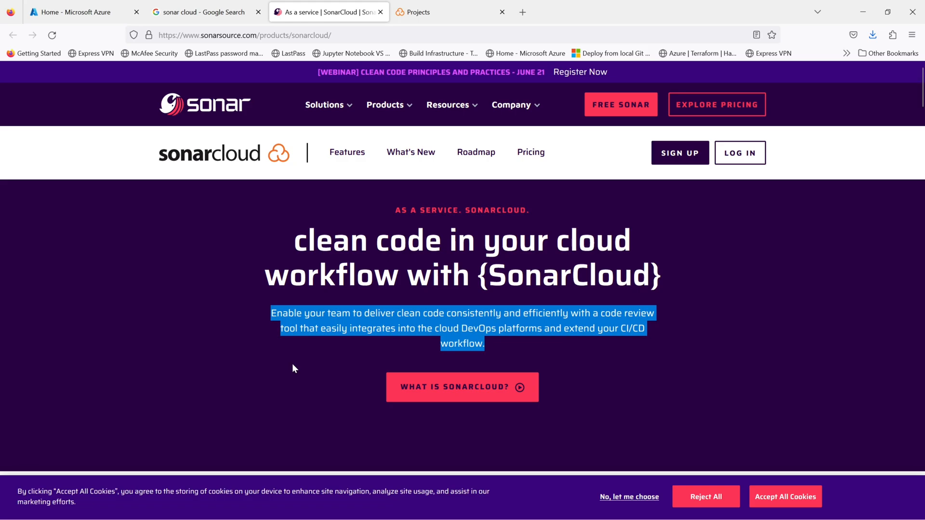
mouse_move(483, 405)
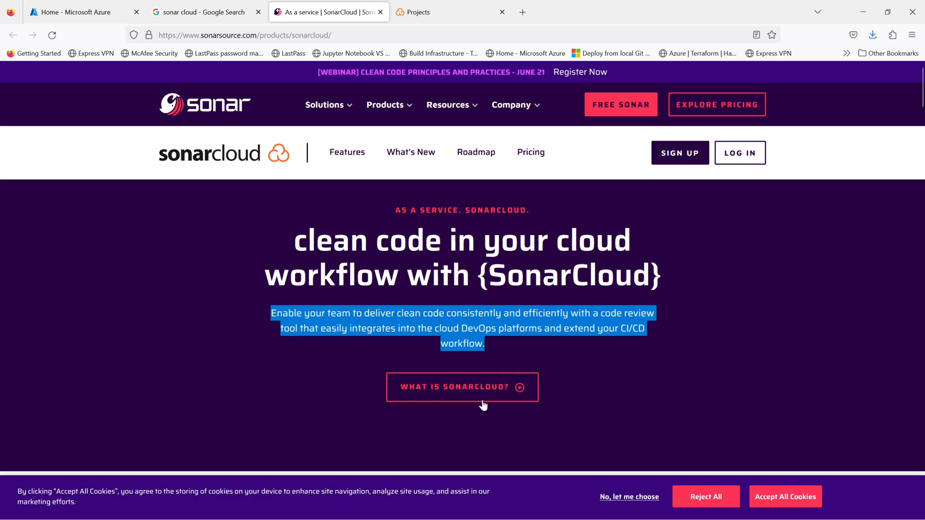
Play the 'What is SonarCloud?' video, pause it at 0:09 on the quality-gate stage and dismiss the More videos panel
click(462, 387)
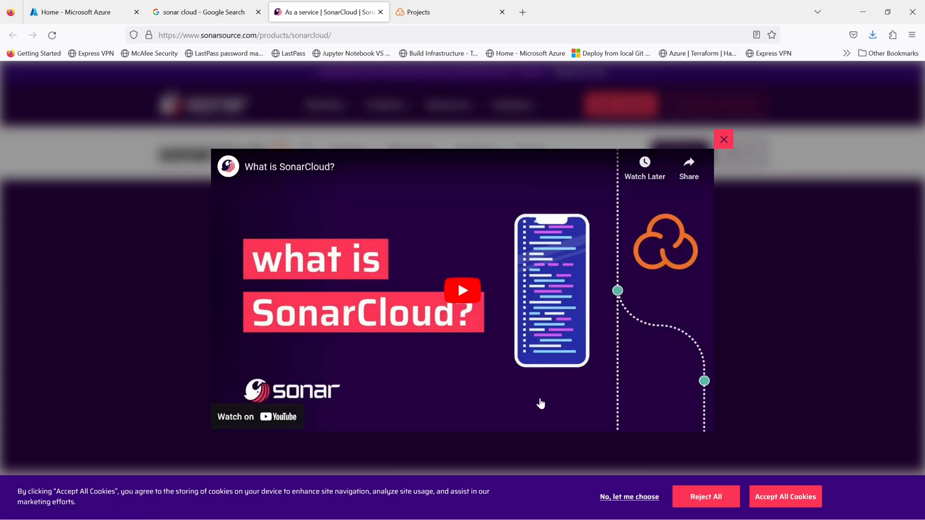
mouse_move(533, 392)
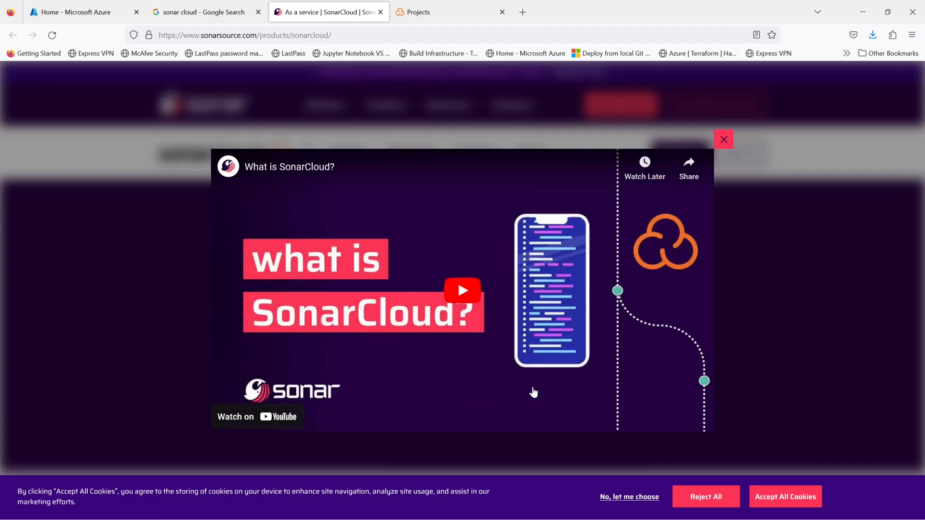
click(463, 291)
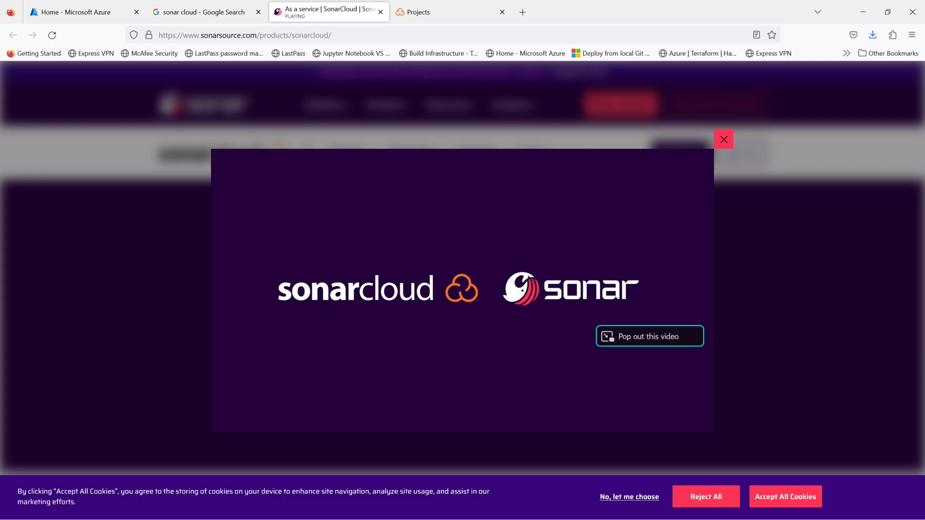
mouse_move(264, 408)
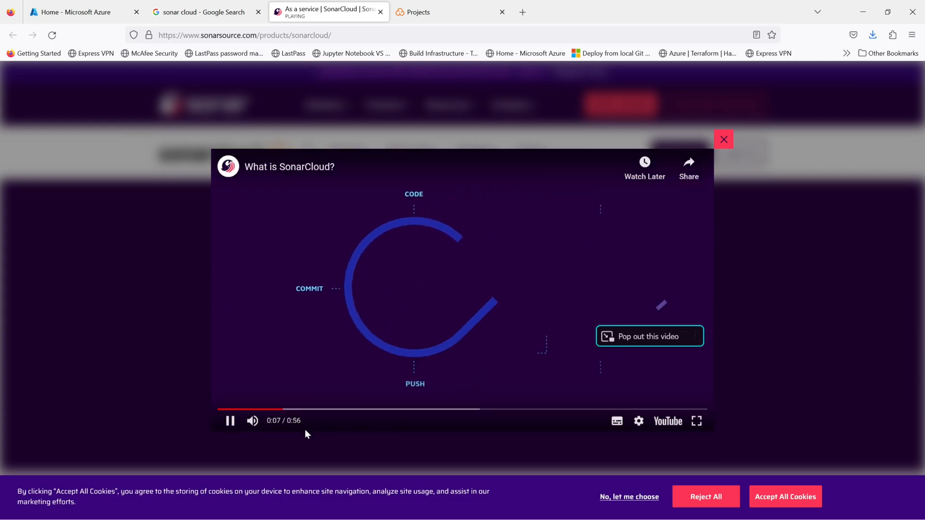
click(229, 421)
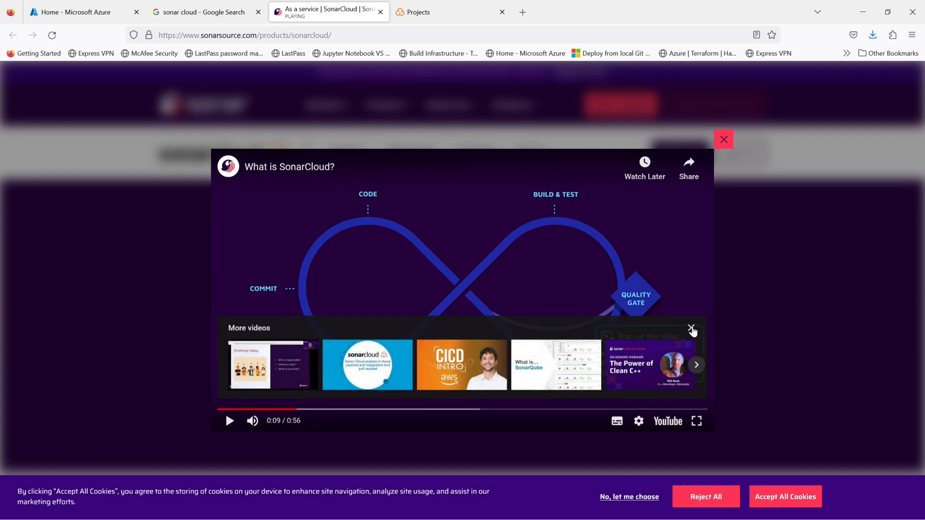
click(692, 329)
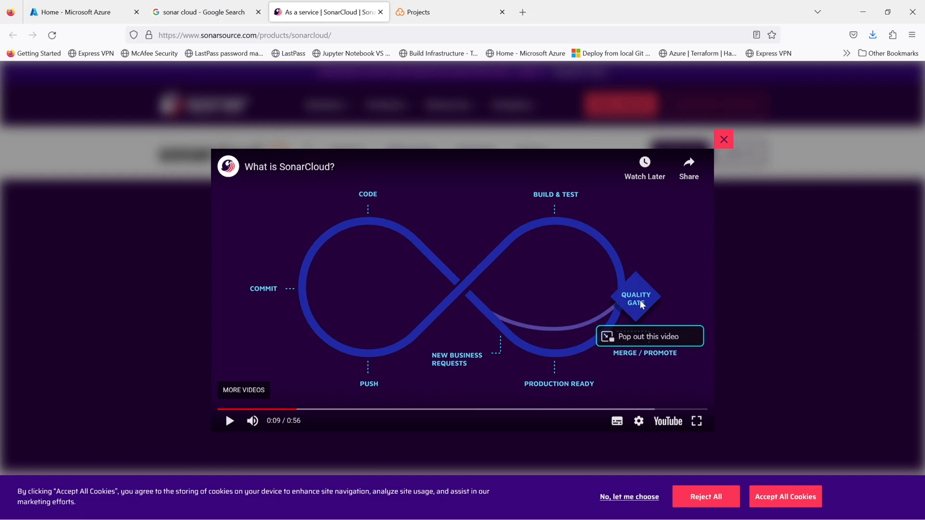
mouse_move(724, 145)
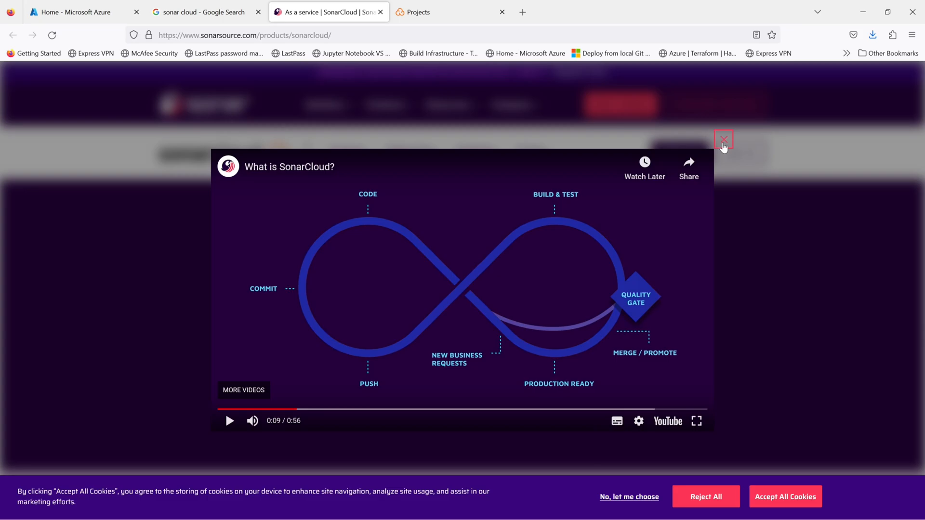
Close the video overlay and scroll to the 'shared expectations across the team' section
click(724, 138)
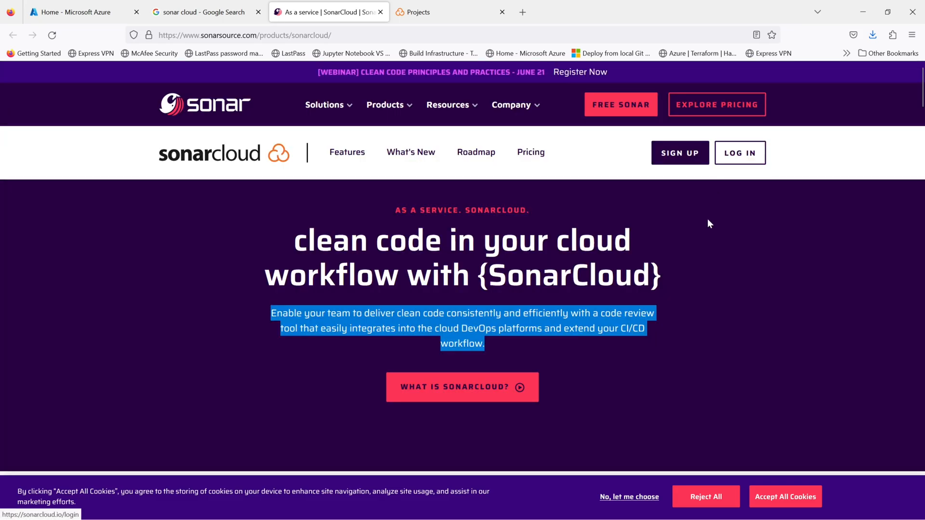
scroll(down, 3)
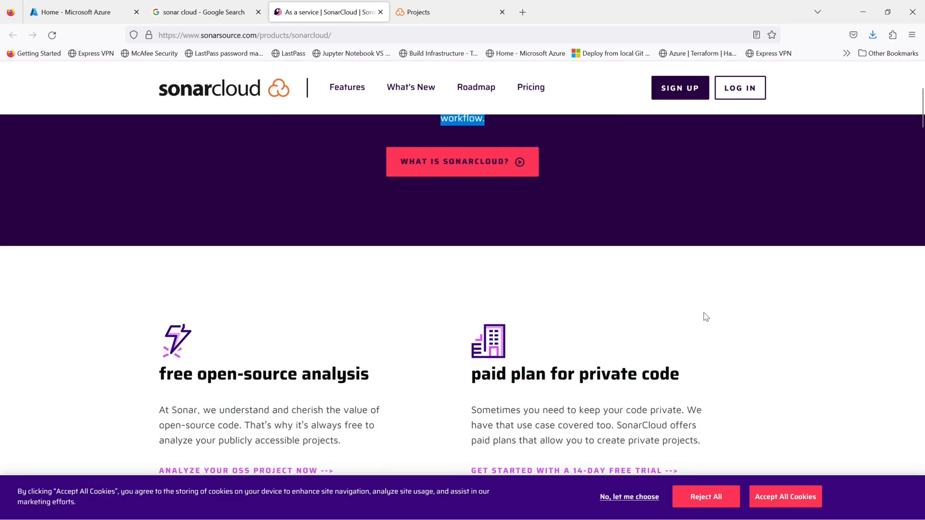
scroll(down, 3)
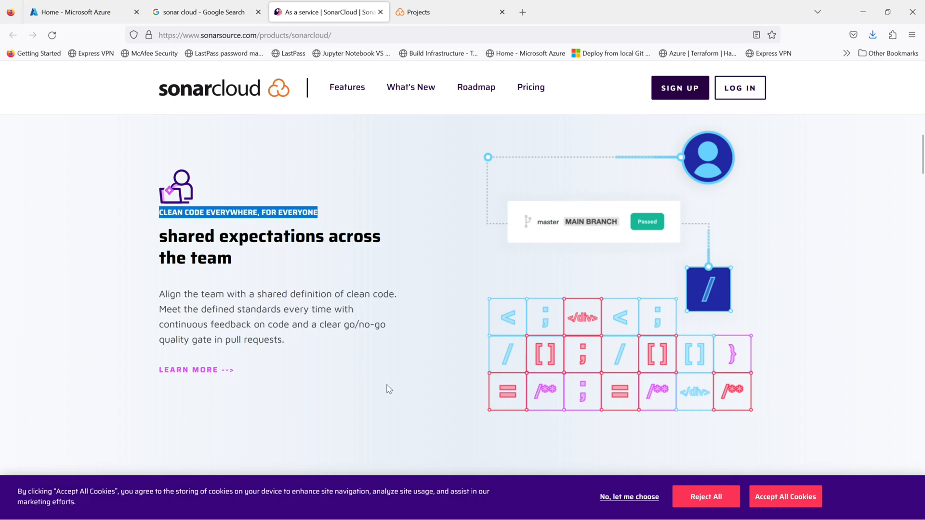
mouse_move(186, 373)
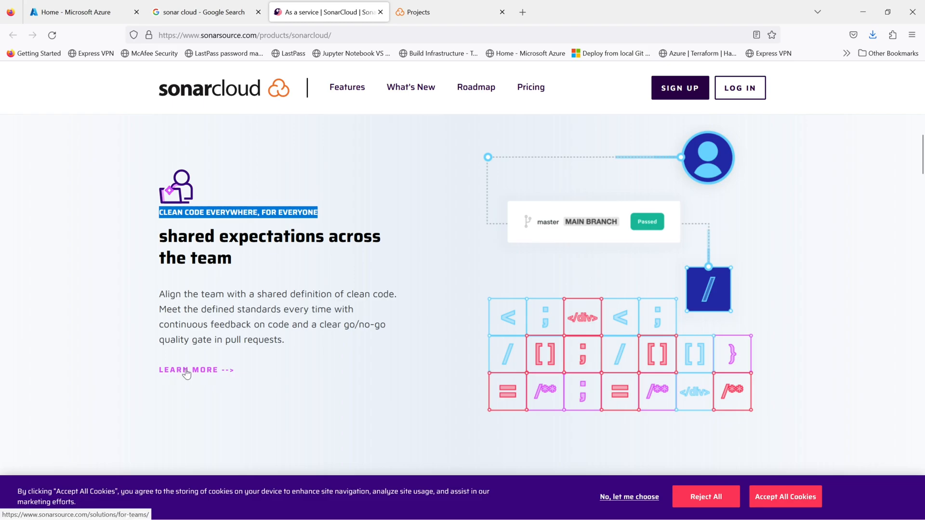
click(188, 370)
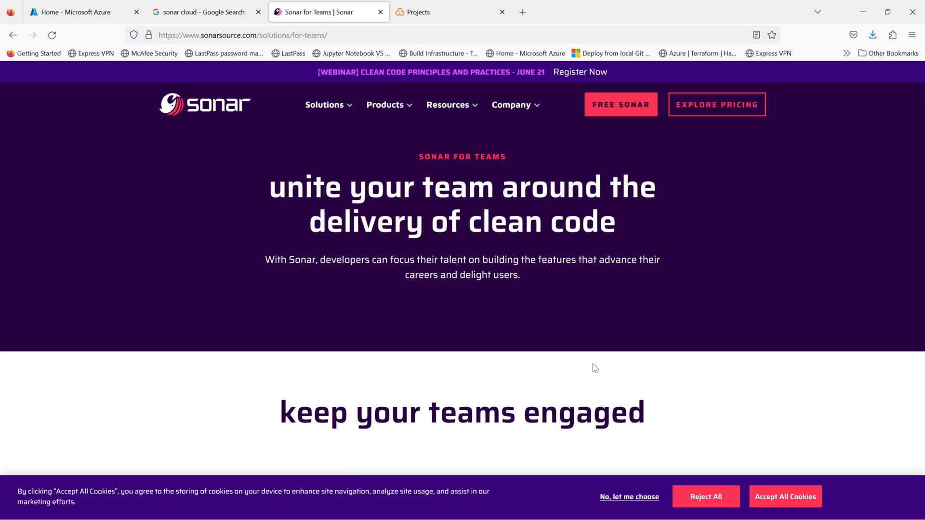
scroll(down, 3)
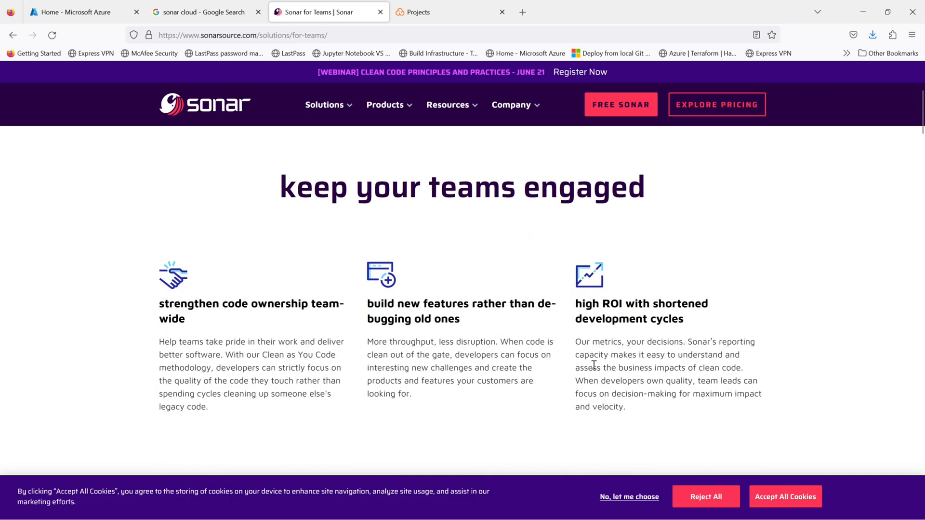
mouse_move(615, 367)
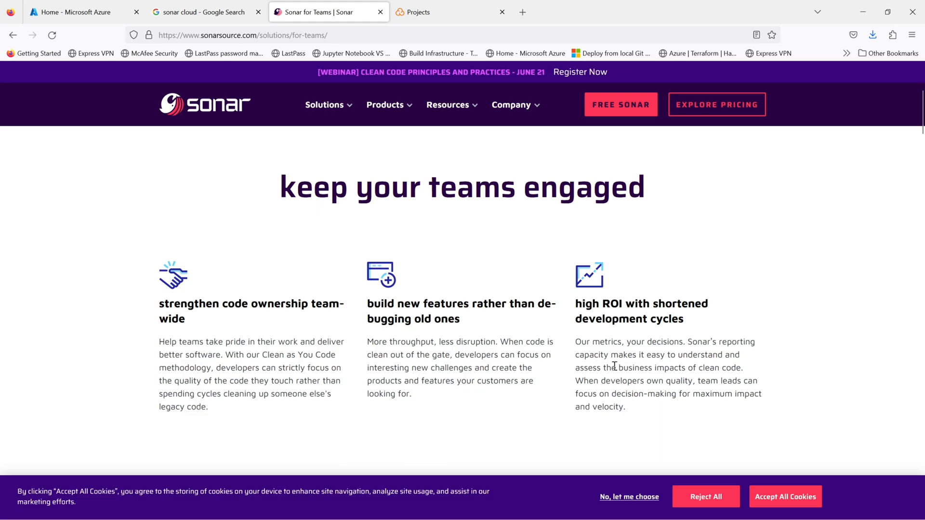
mouse_move(431, 348)
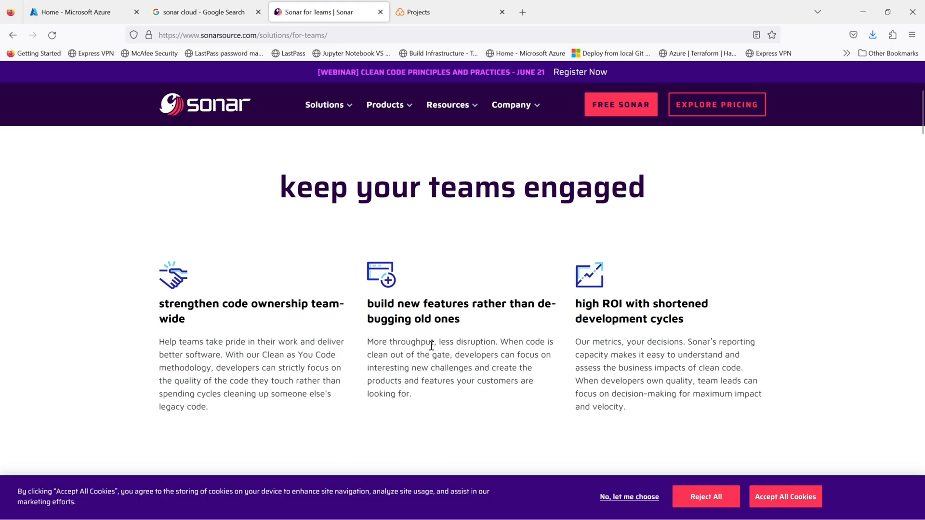
mouse_move(631, 366)
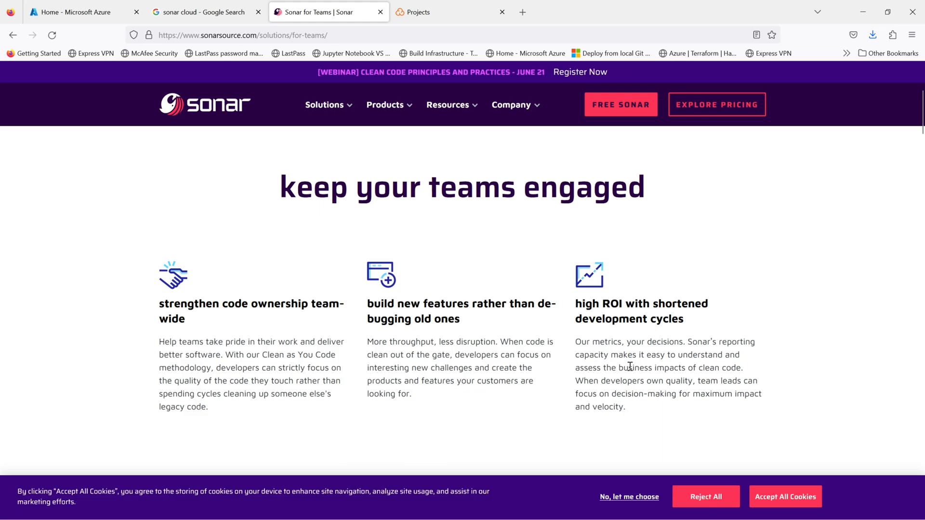
scroll(down, 3)
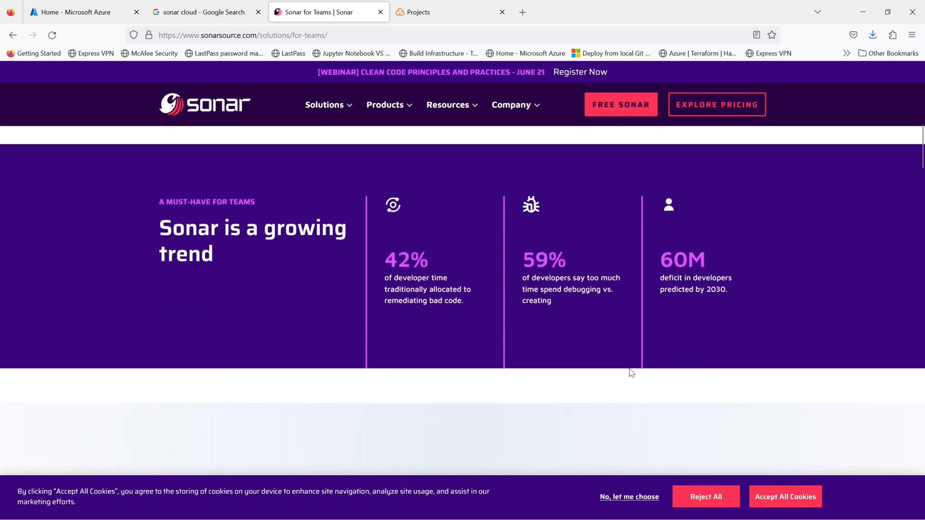
mouse_move(634, 372)
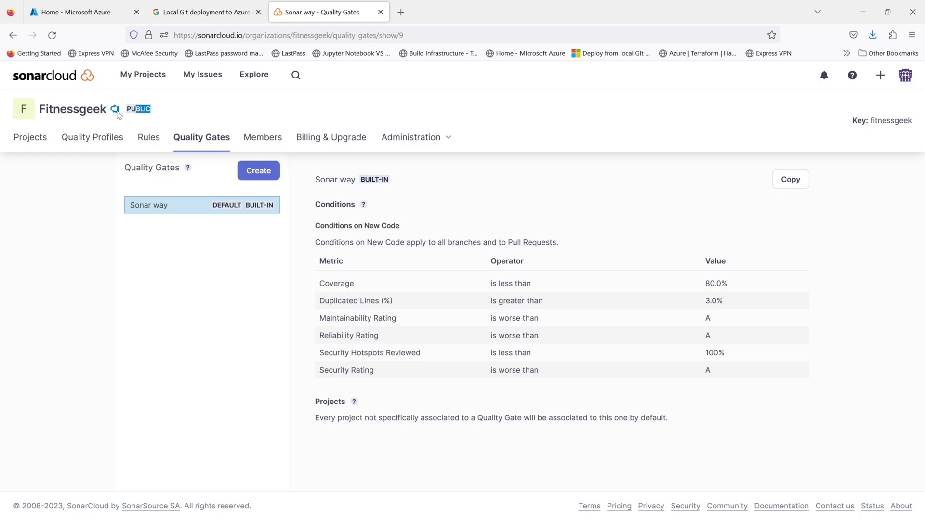
Review the Sonar way gate's 80.0% coverage threshold, then go to the My Projects list
double_click(72, 109)
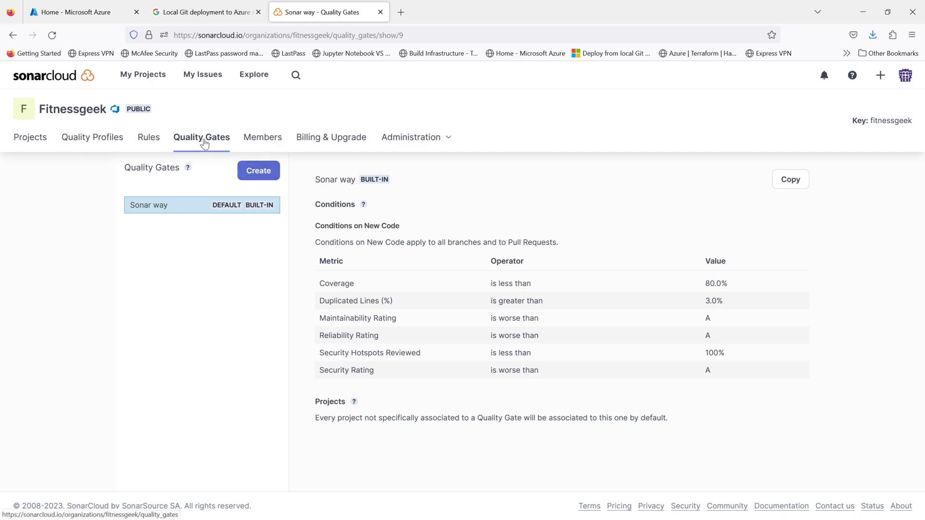
mouse_move(163, 375)
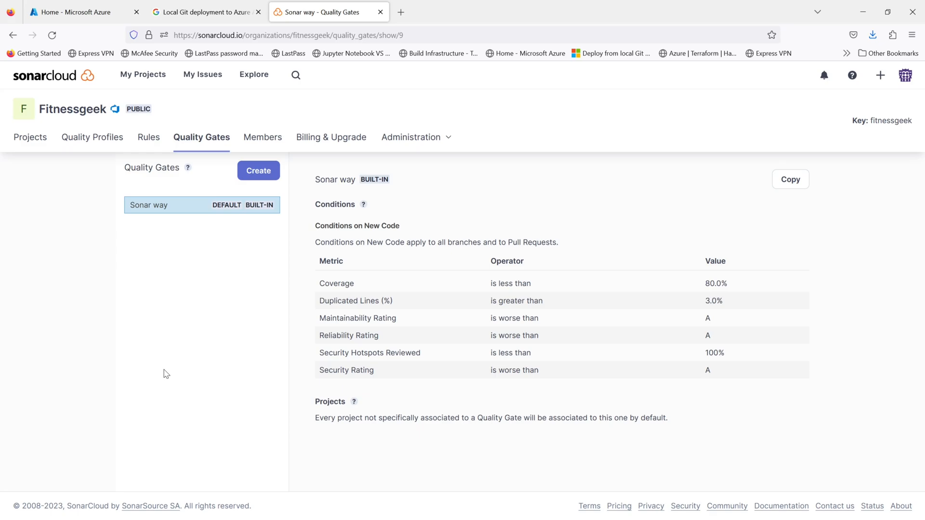
mouse_move(740, 314)
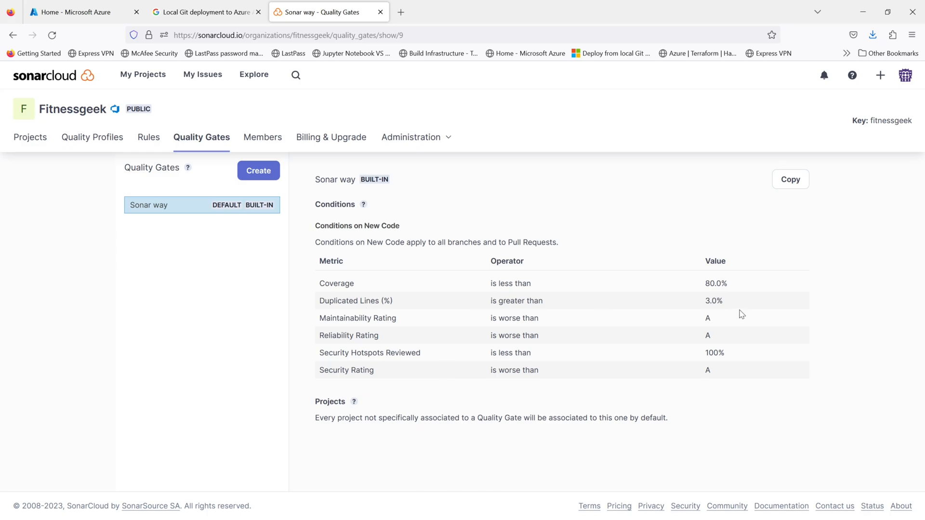
double_click(715, 283)
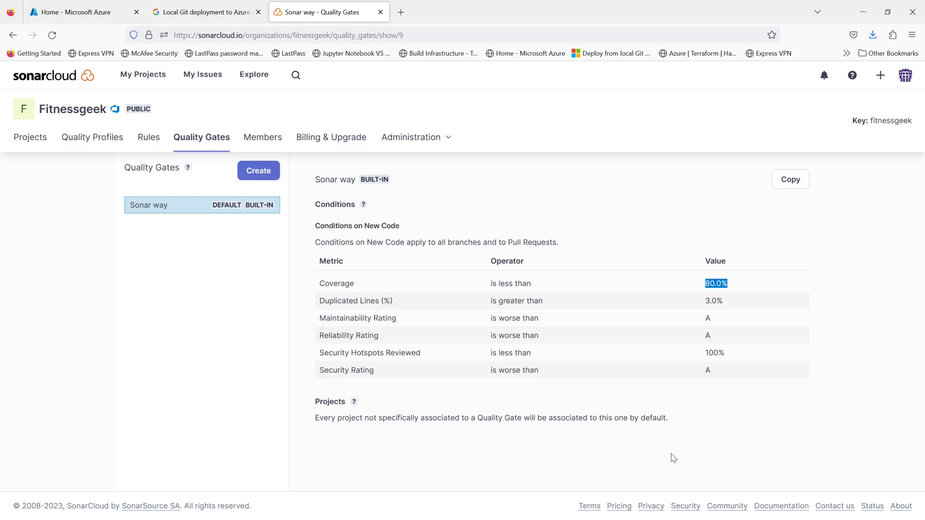
click(143, 75)
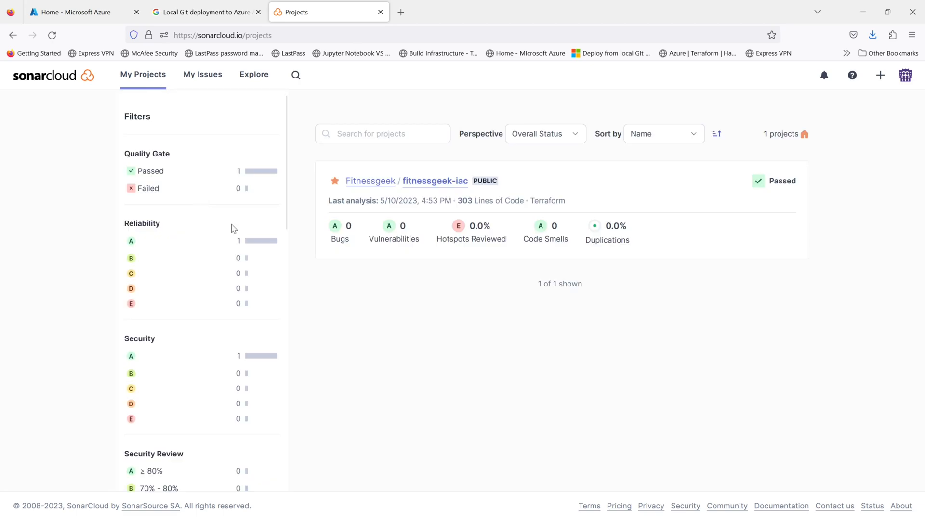
mouse_move(430, 186)
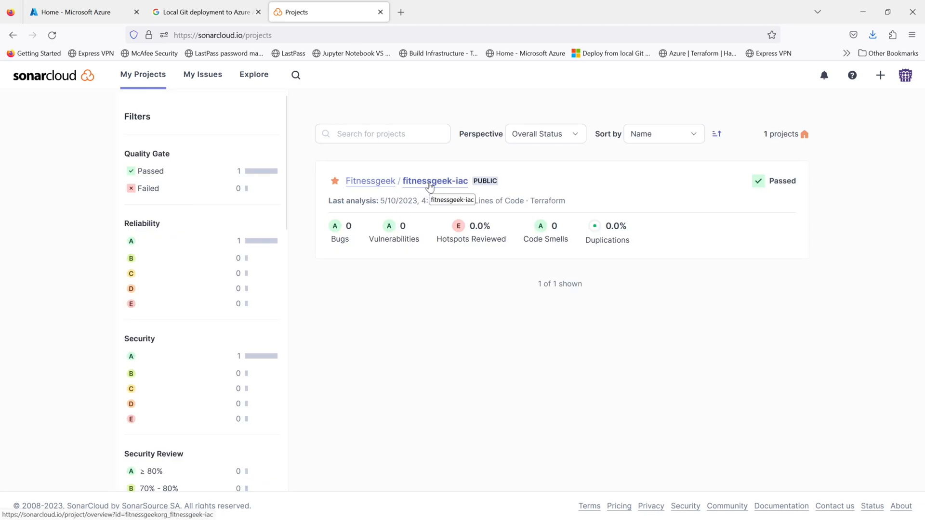
Open the fitnessgeek-iac project and reveal its Administration options
click(434, 182)
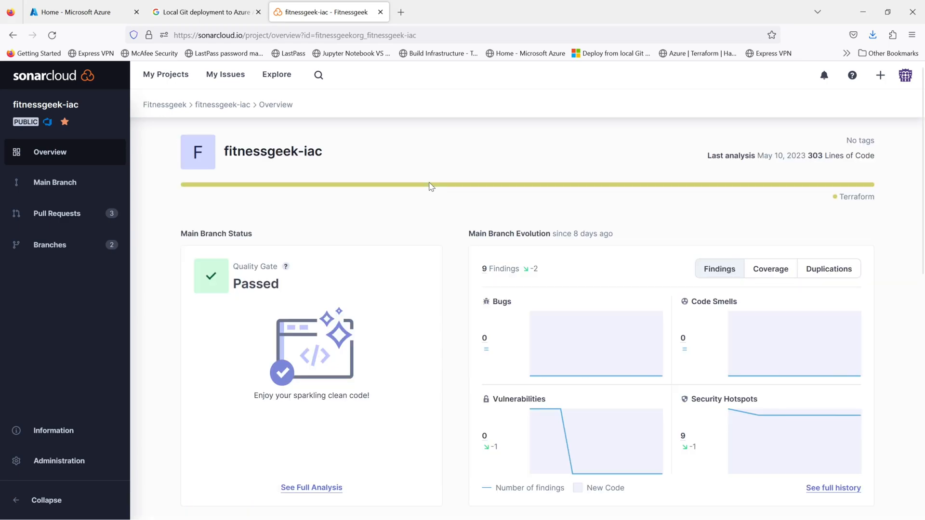
mouse_move(431, 183)
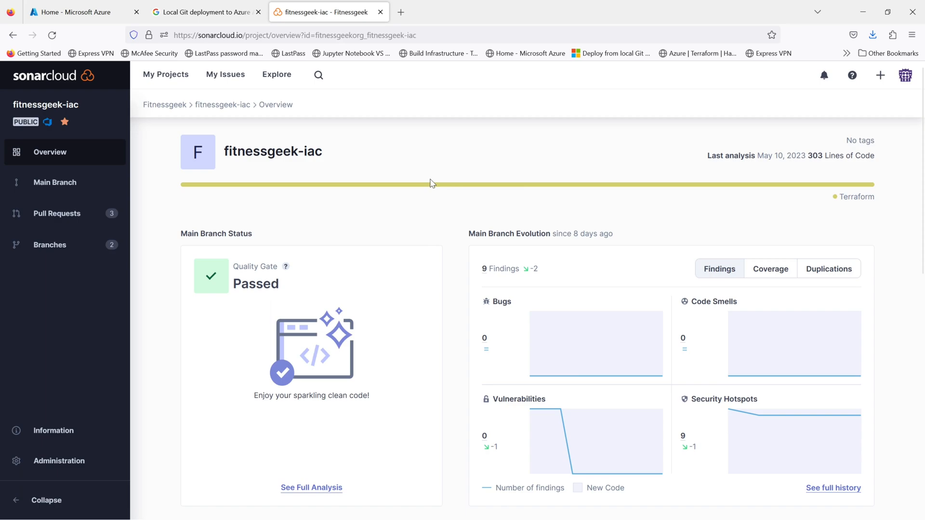
click(58, 461)
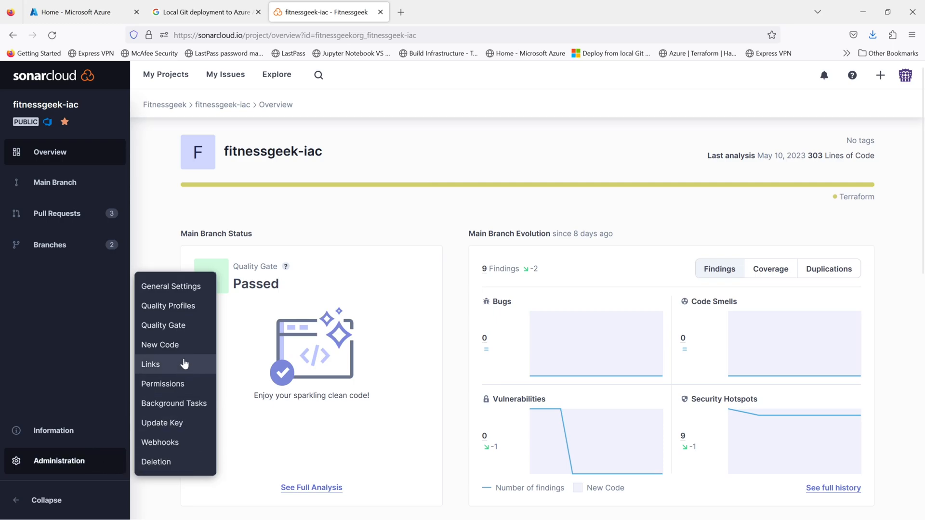
View the project's Quality Gate setting and its available gates, leaving the default Sonar way unchanged
click(163, 326)
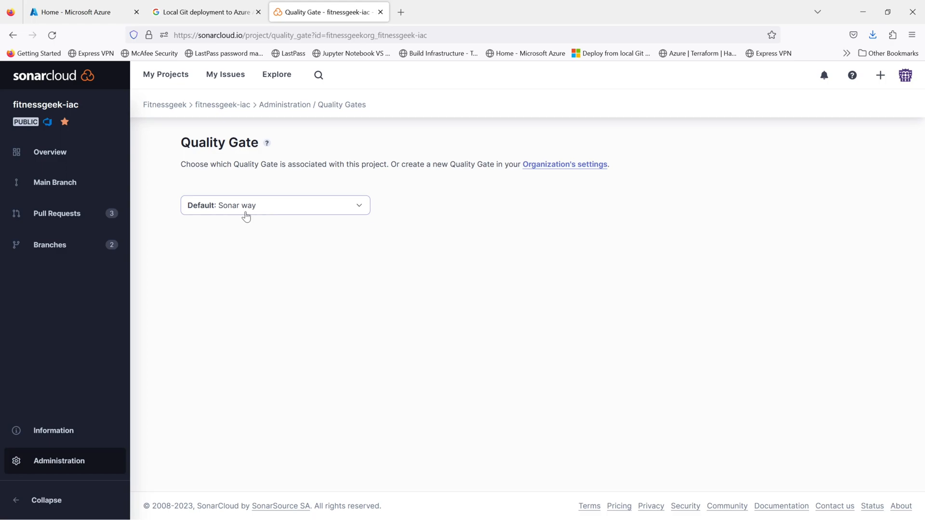
click(274, 206)
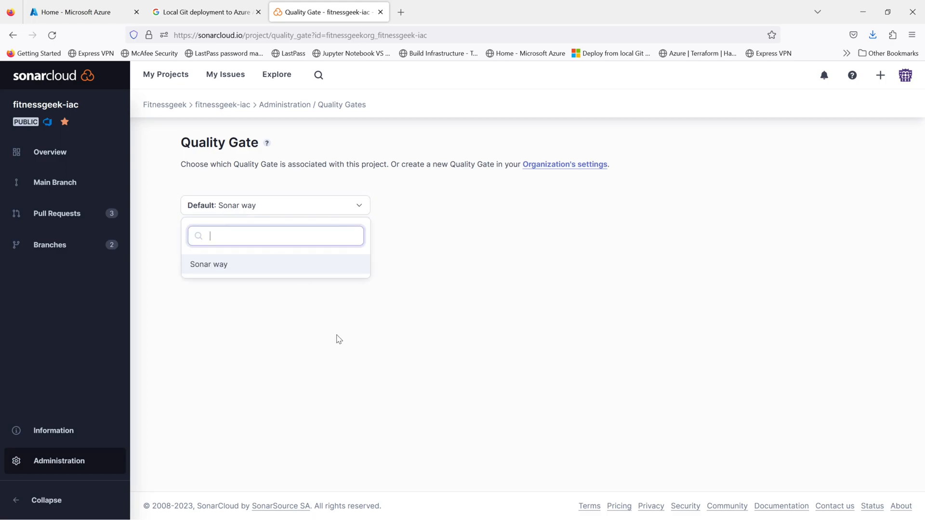
click(286, 184)
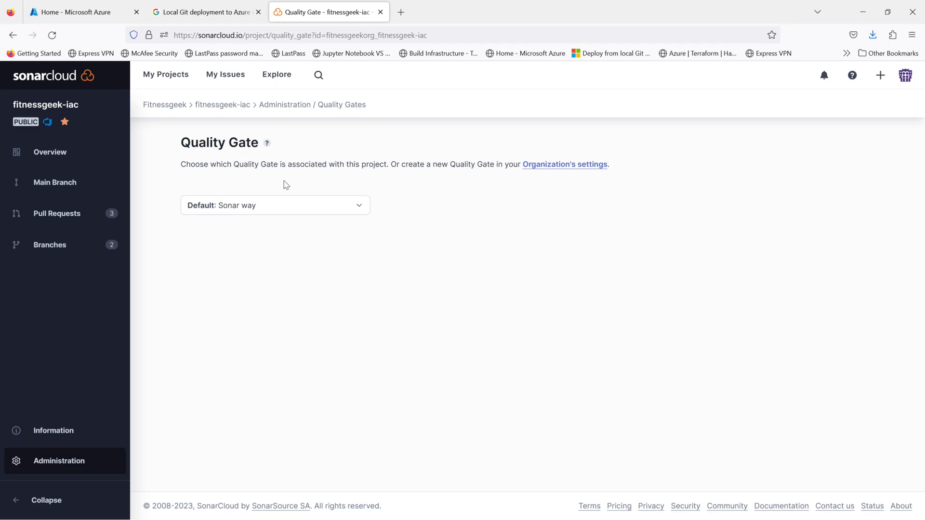
mouse_move(553, 172)
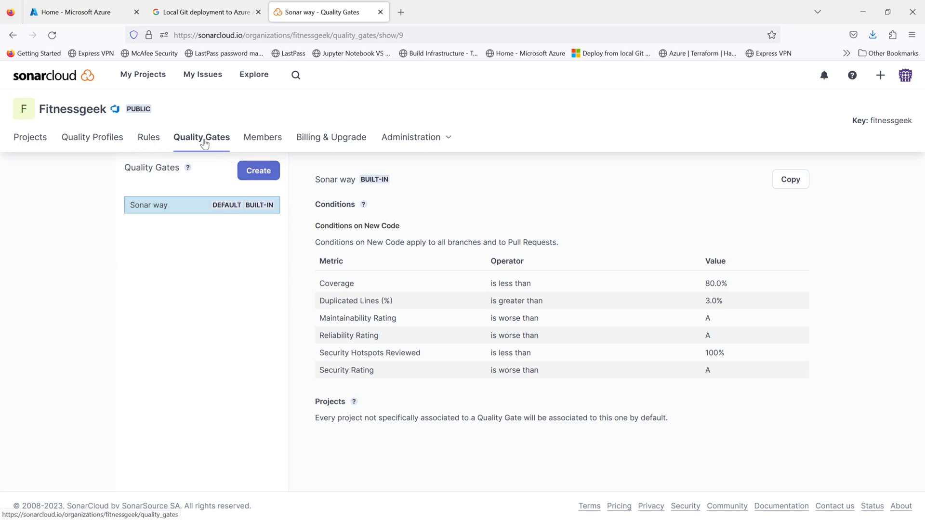
mouse_move(166, 373)
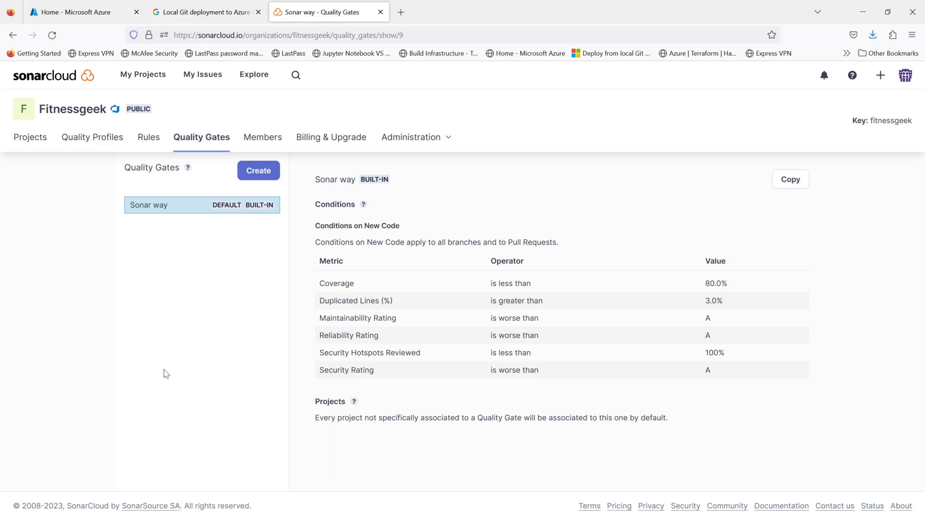
mouse_move(189, 389)
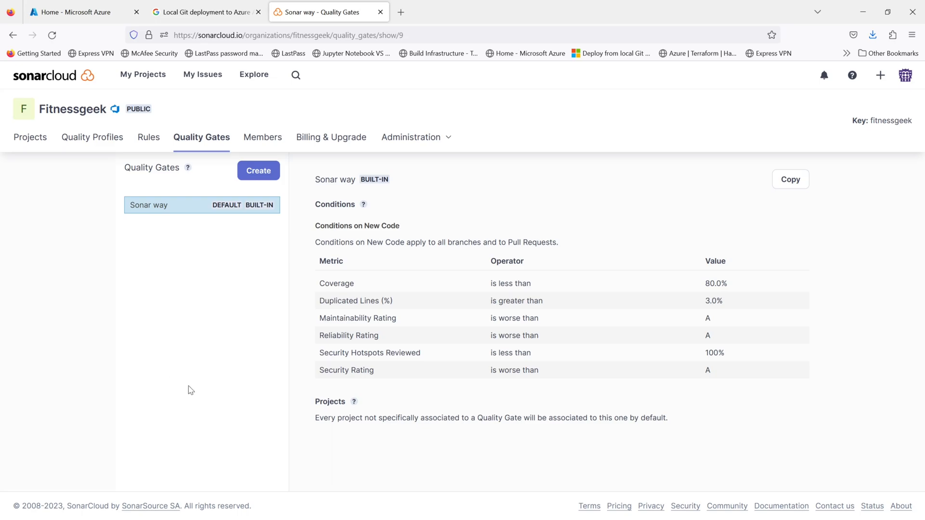
Review the Sonar way 80.0% coverage and 3.0% duplicated lines thresholds, then start creating a new quality gate
double_click(715, 283)
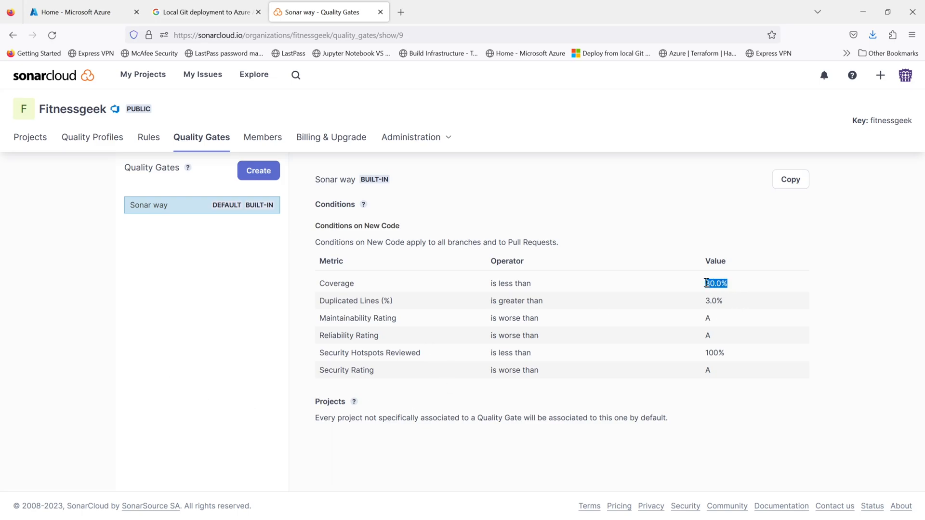
text(80.0%)
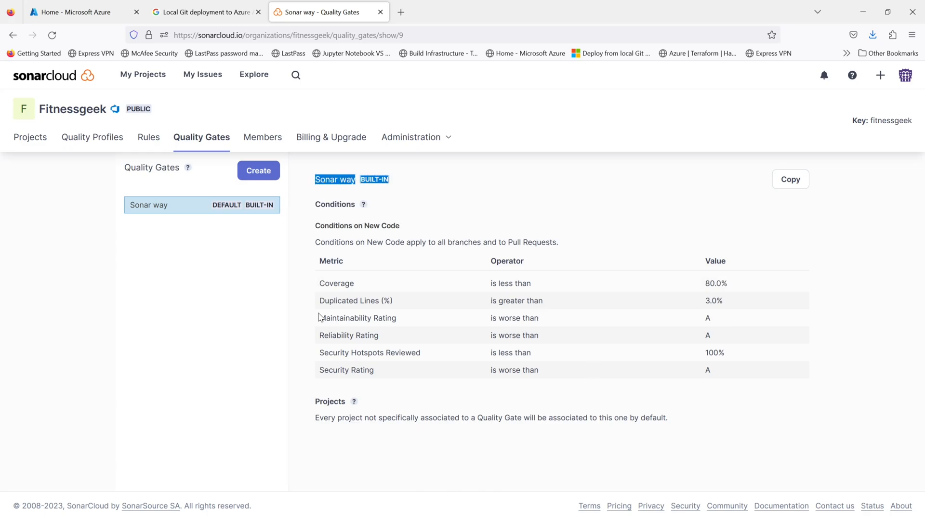
mouse_move(411, 338)
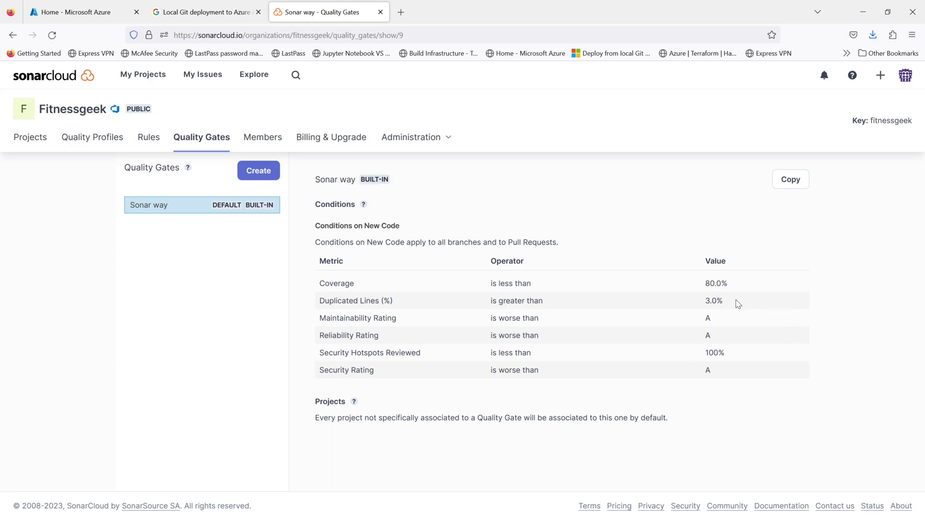
double_click(713, 301)
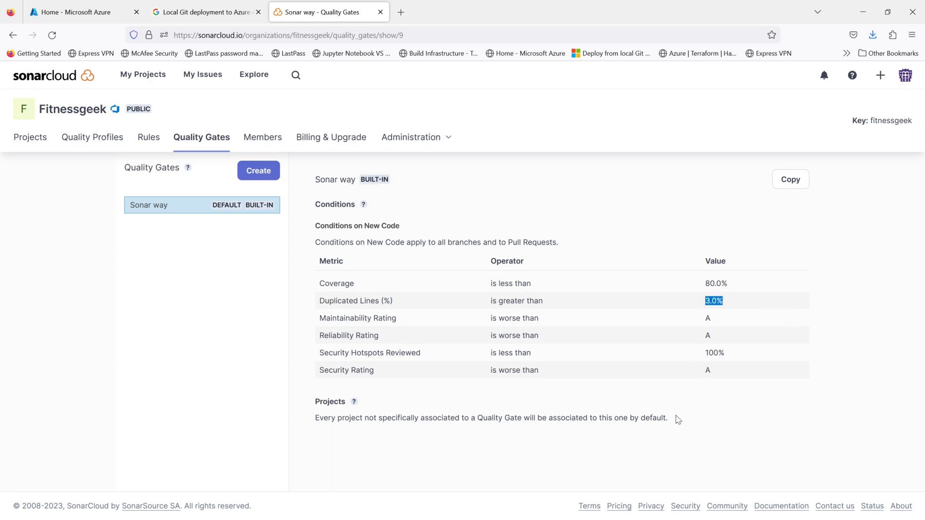
mouse_move(732, 360)
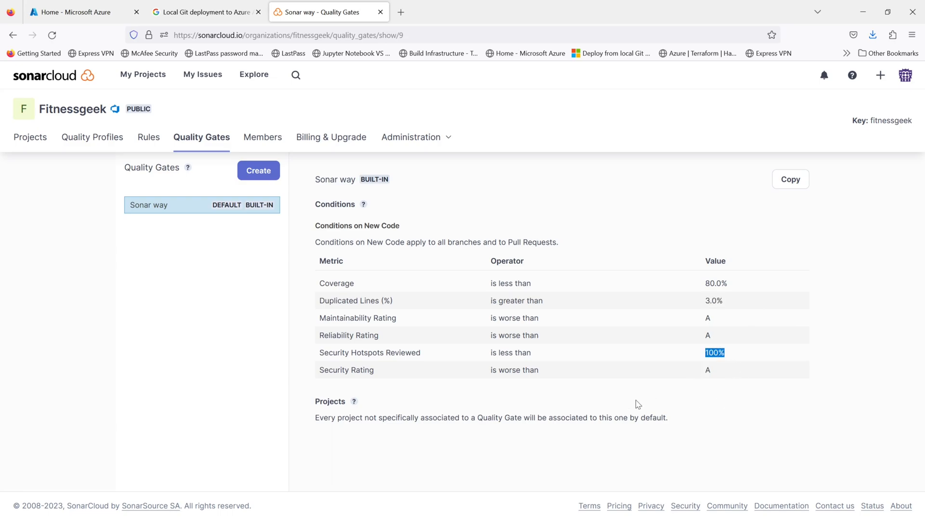
mouse_move(628, 400)
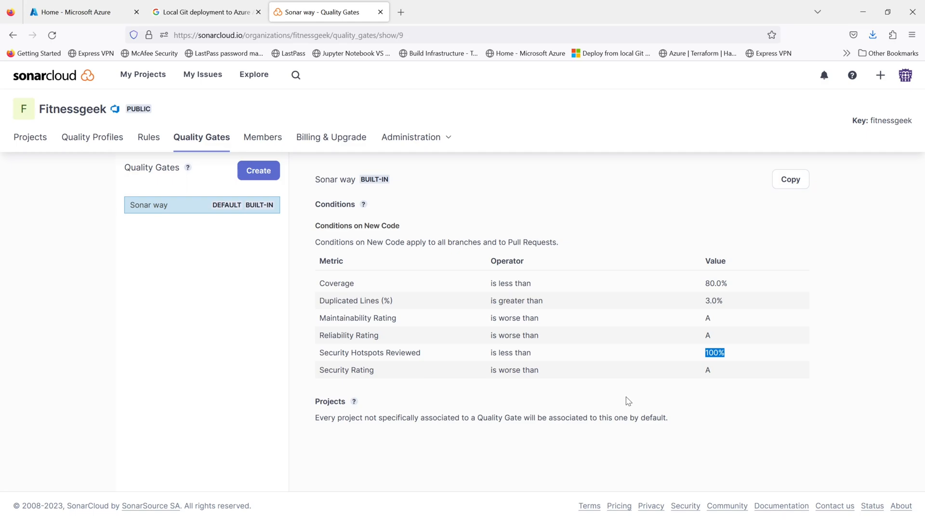
click(258, 170)
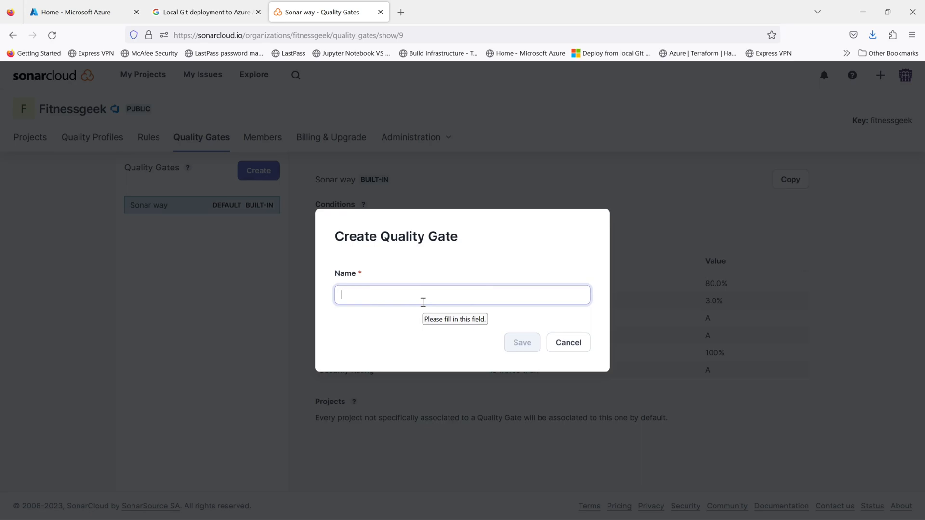
Name the new gate 'custom quality gate', save it and begin adding its first condition
text(custom)
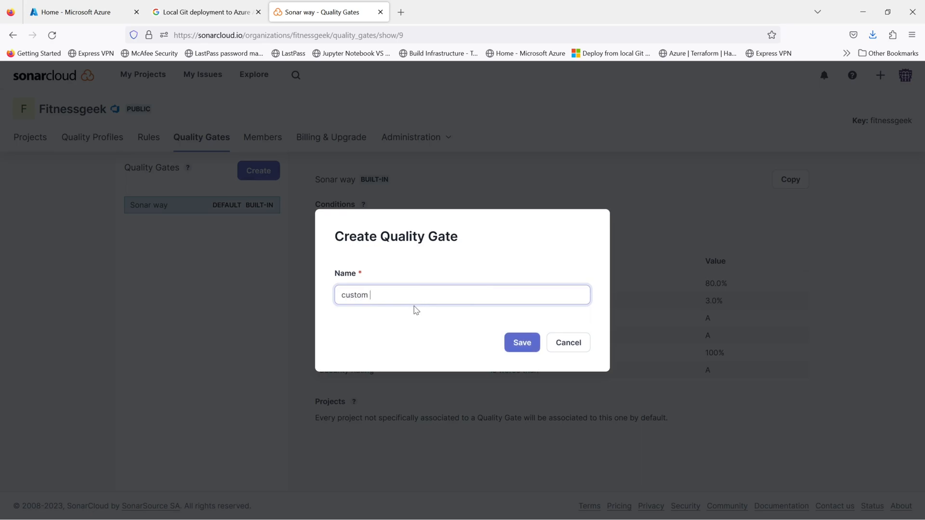
text(quality gate)
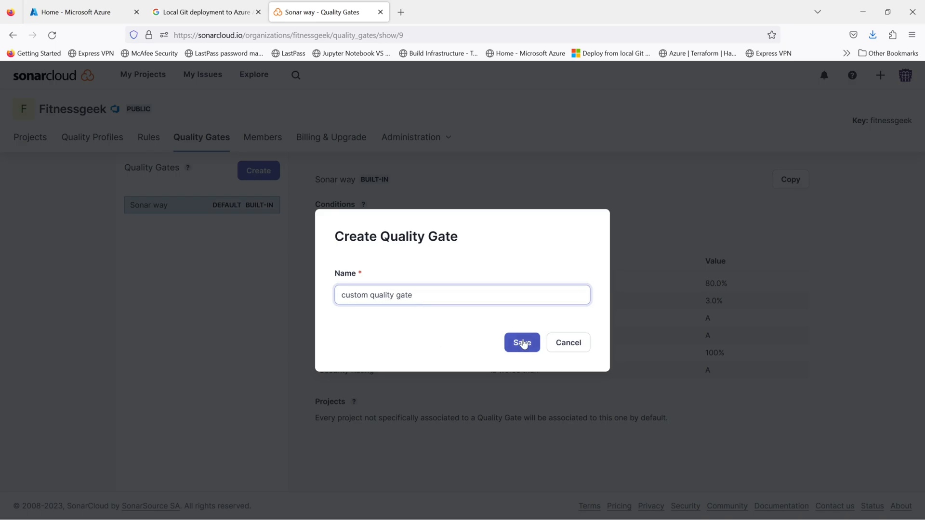
click(521, 343)
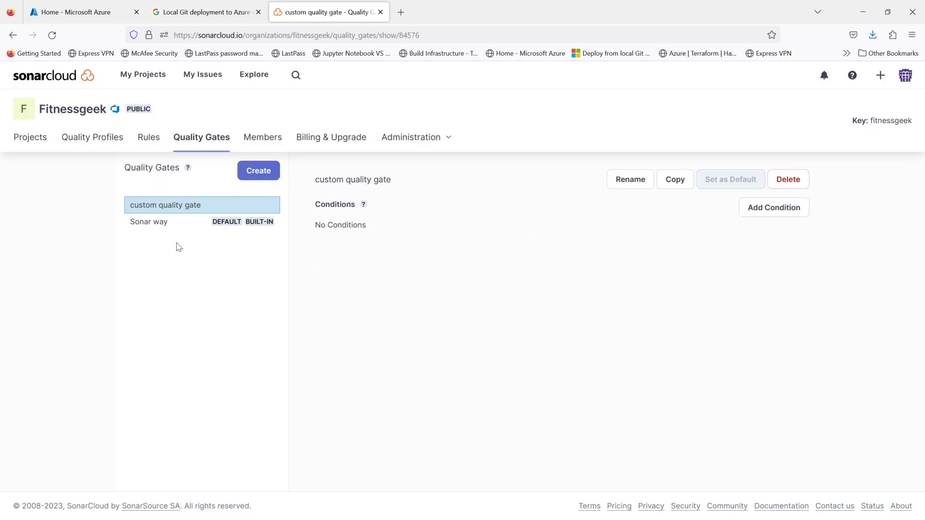
mouse_move(404, 266)
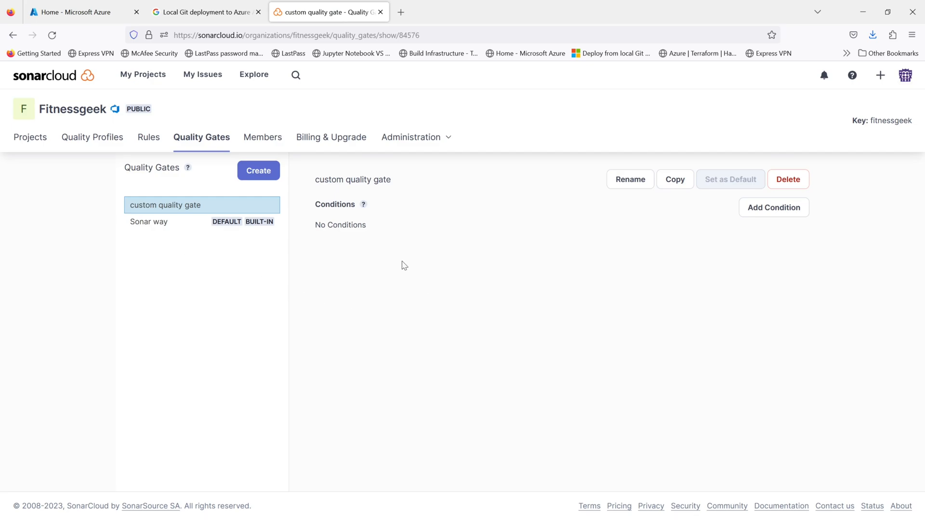
mouse_move(755, 227)
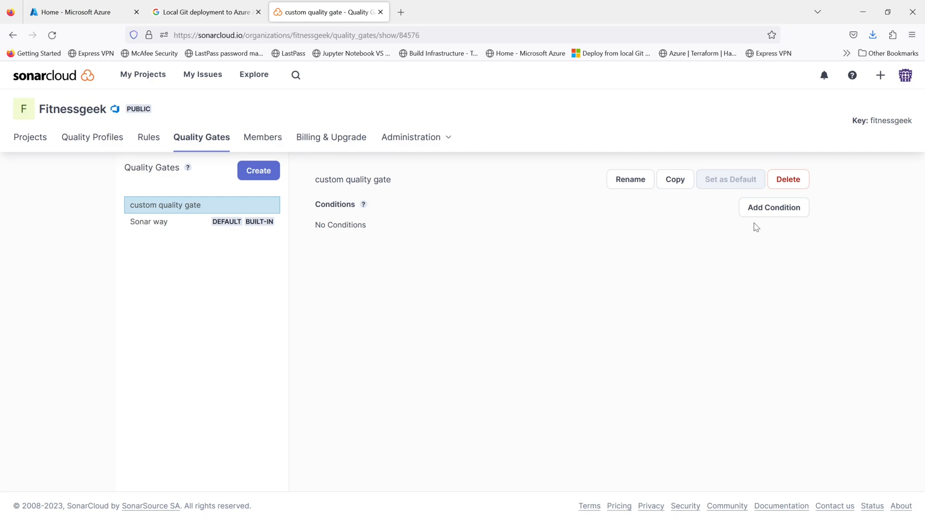
click(774, 207)
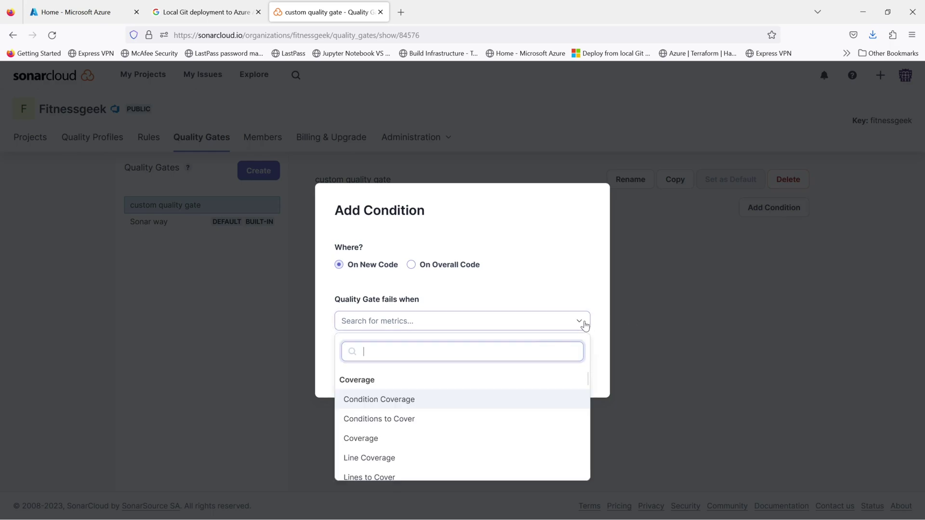
mouse_move(403, 412)
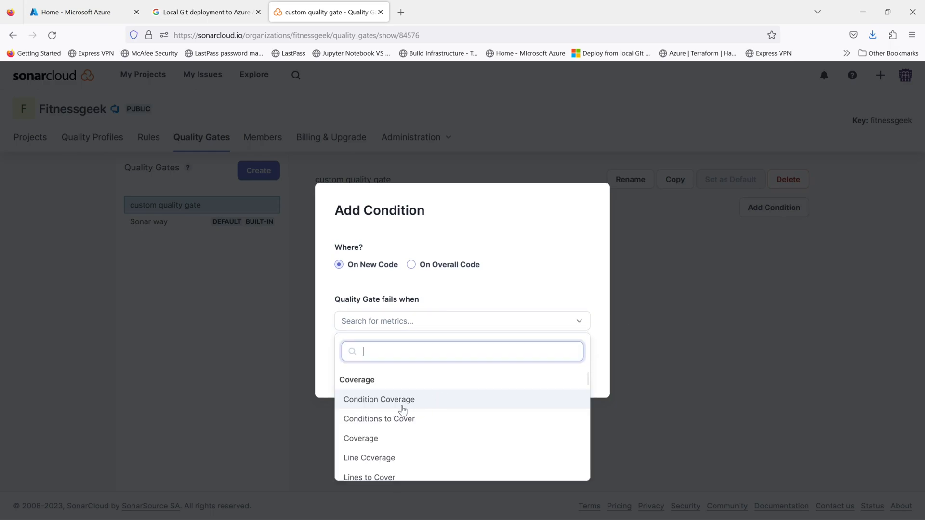
Add a condition failing when Condition Coverage on overall code is below 90%
click(379, 399)
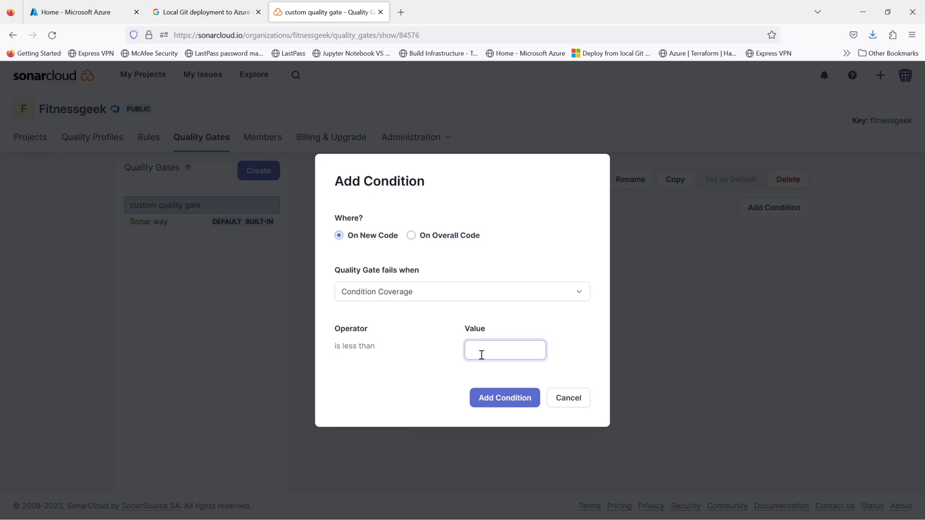
click(411, 235)
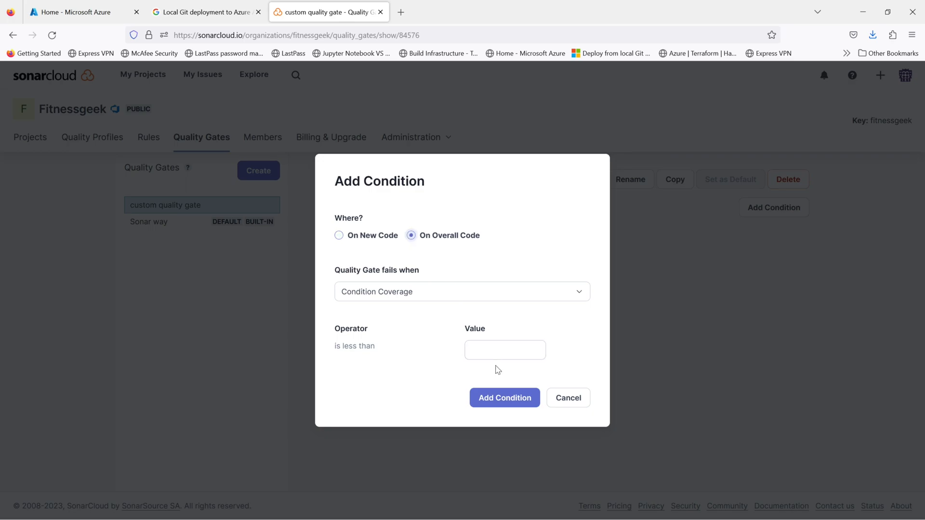
click(505, 350)
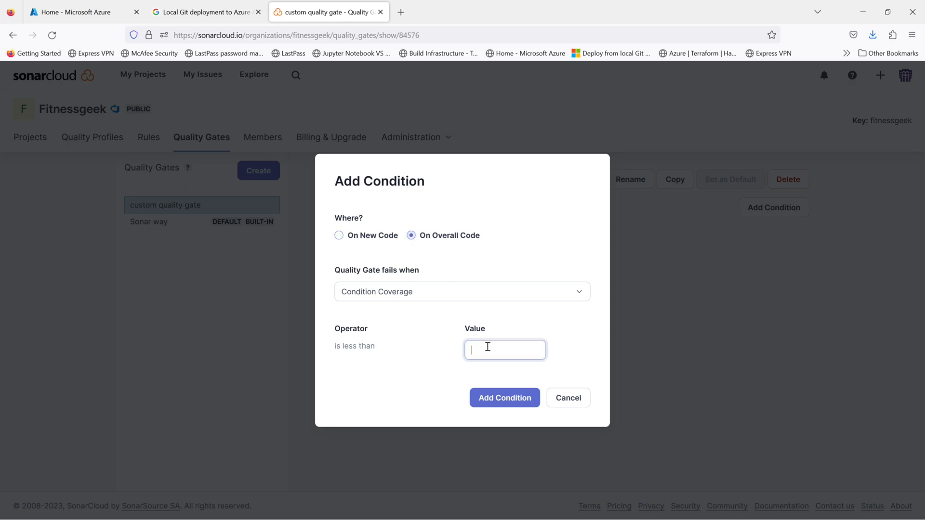
text(90)
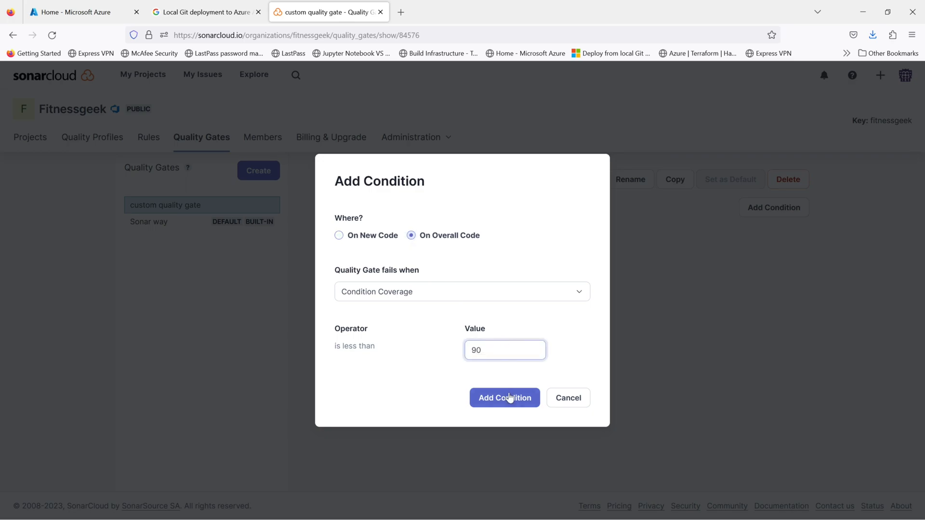
click(504, 397)
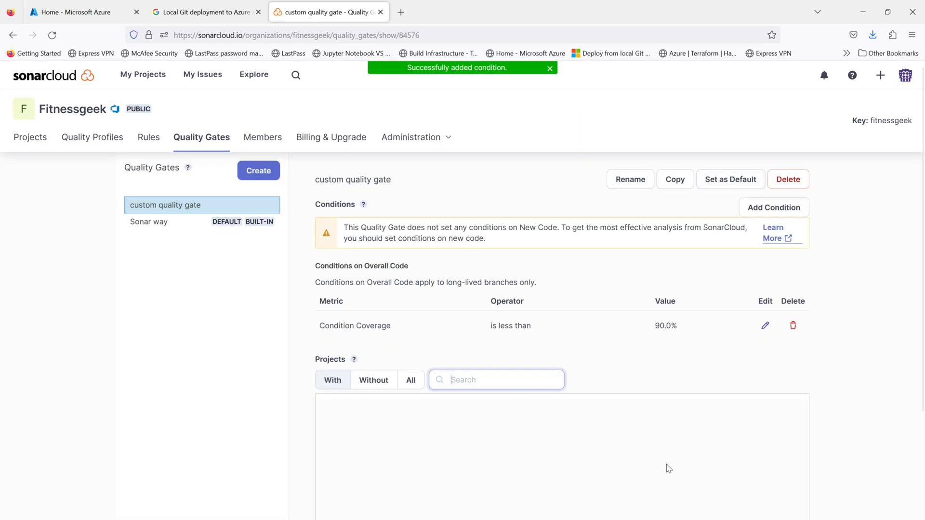
mouse_move(852, 384)
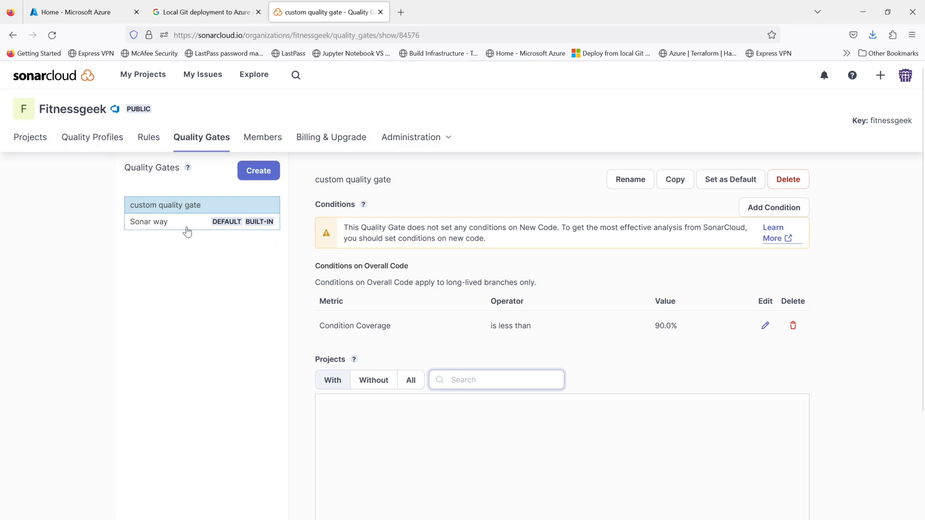
View the built-in Sonar way gate to compare its conditions with the custom gate
click(149, 222)
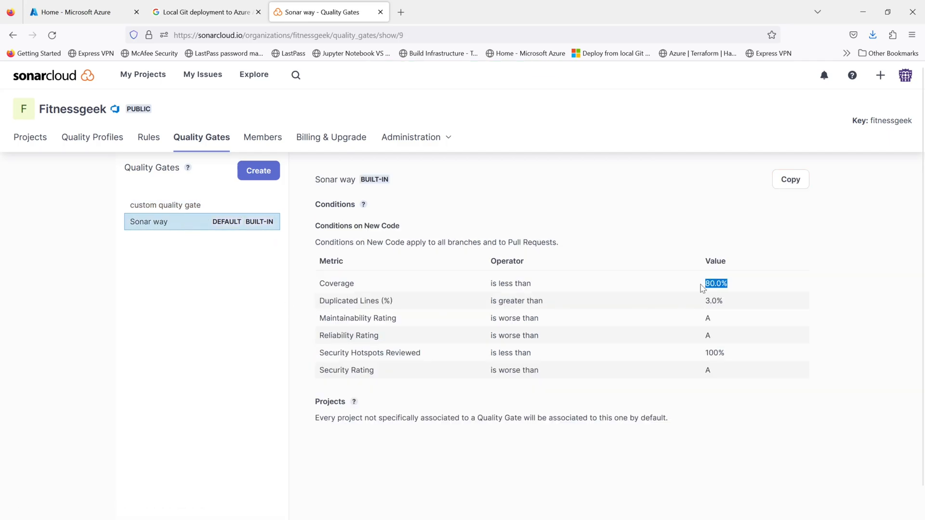
click(165, 204)
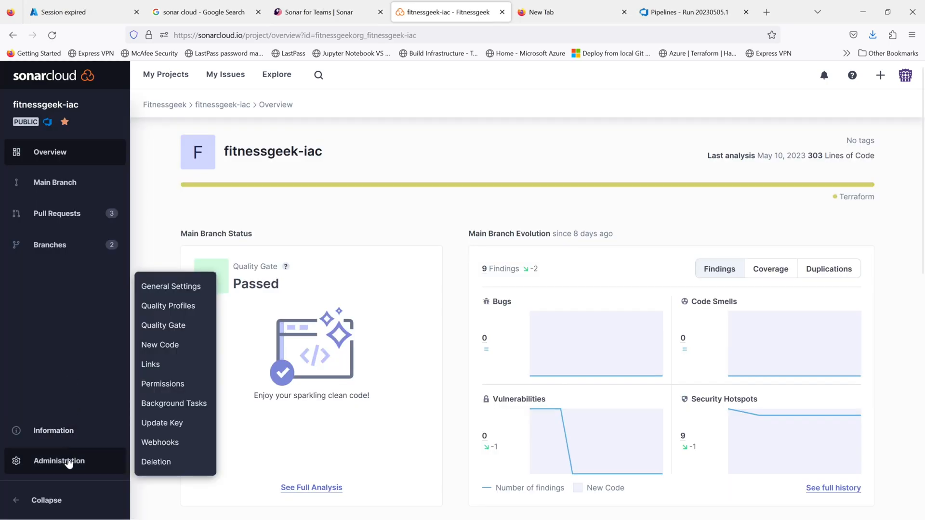
mouse_move(162, 423)
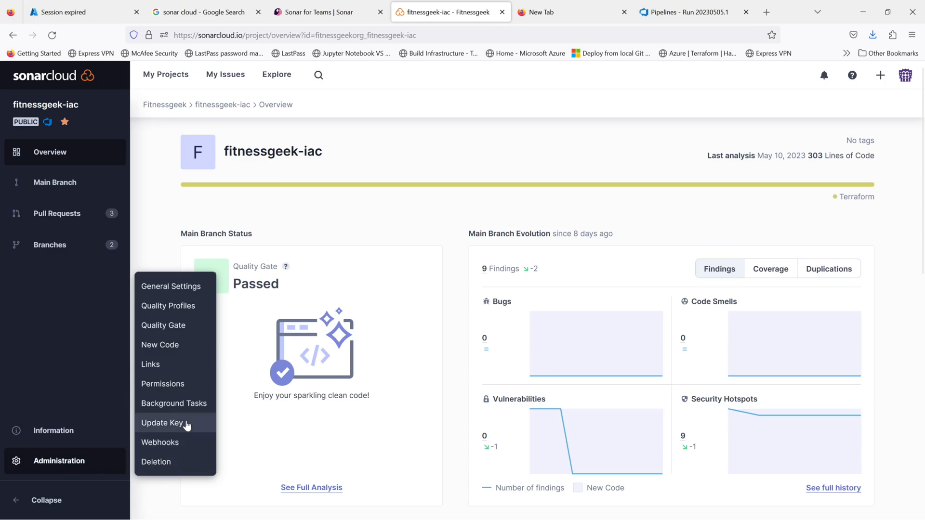
Assign 'custom quality gate' to the fitnessgeek-iac project and return to its overview
click(163, 326)
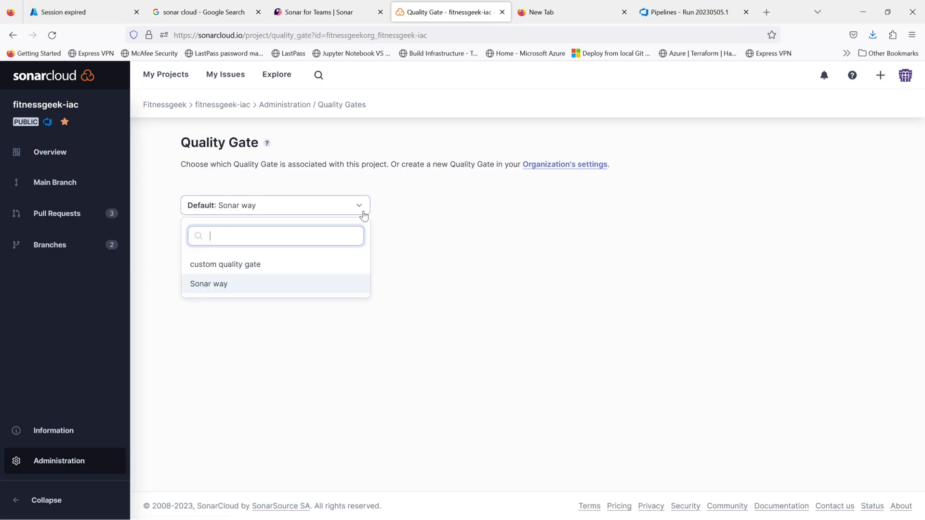
click(225, 264)
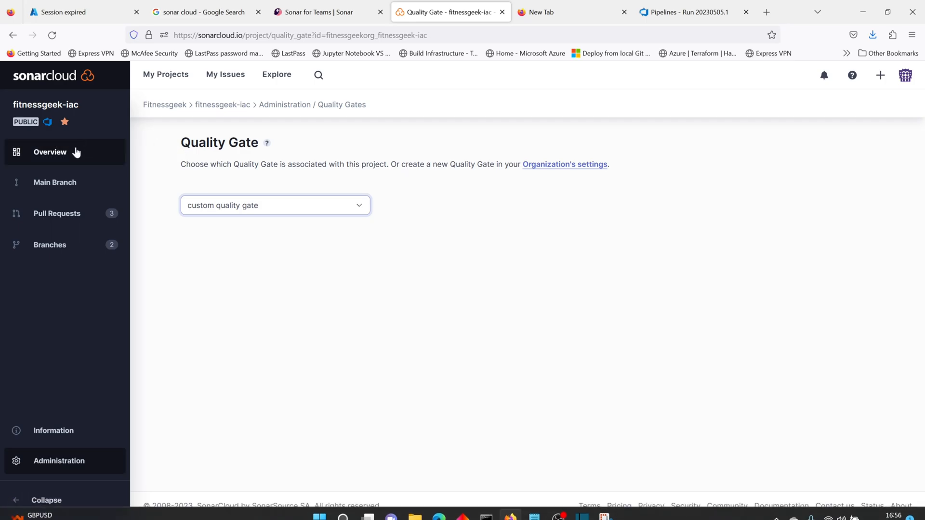
click(50, 152)
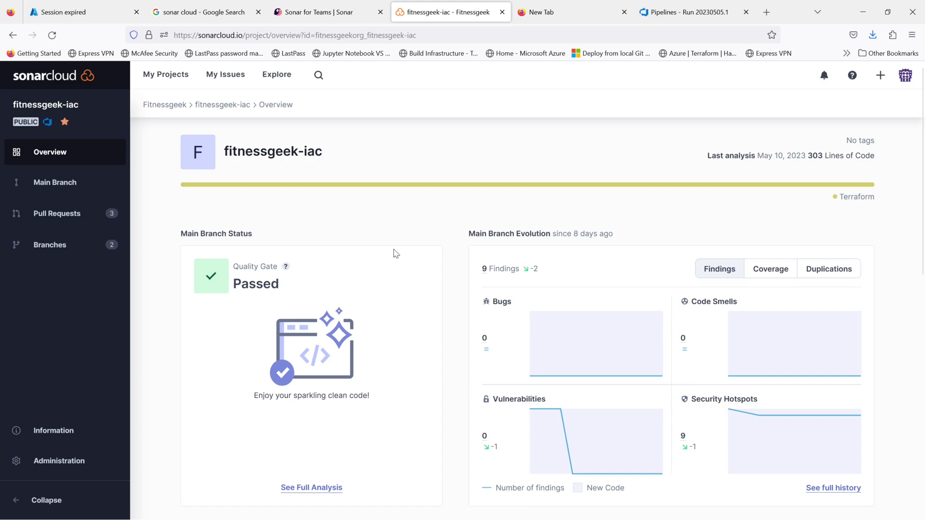
mouse_move(285, 266)
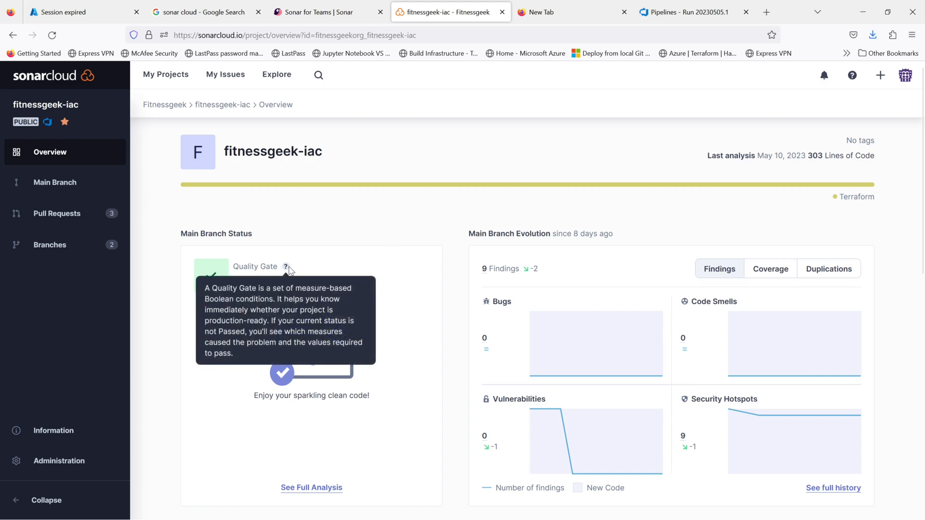